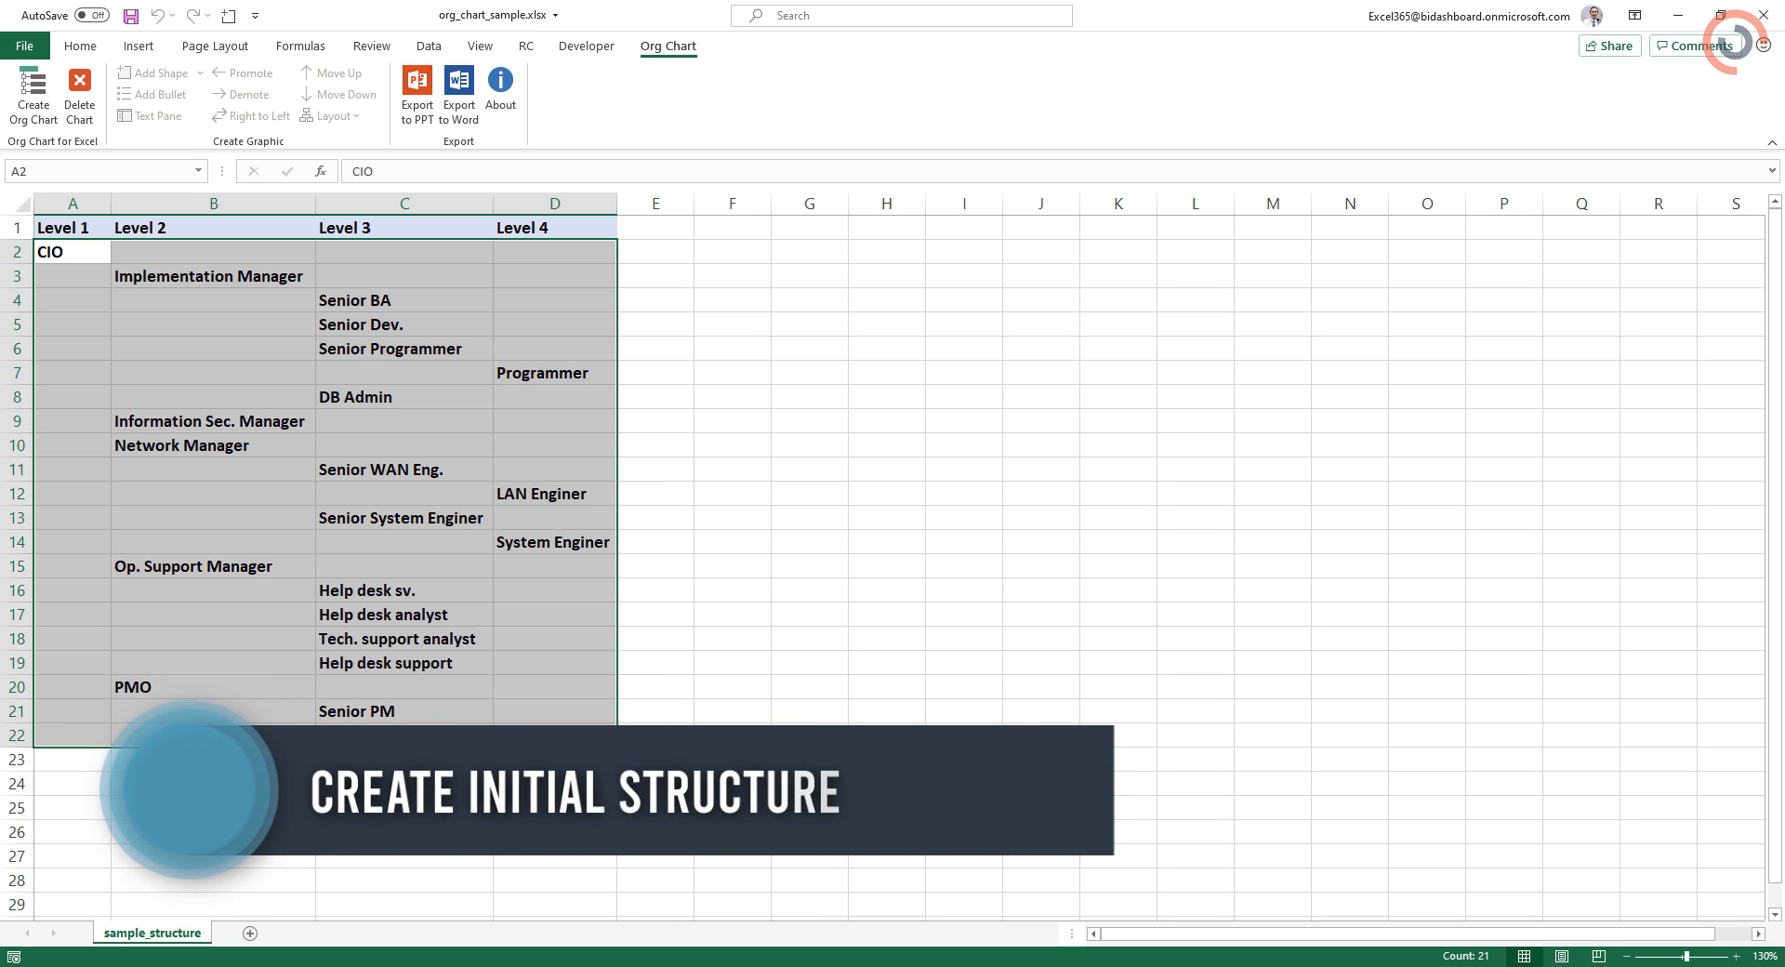
# Select the Org_chart.xlam file in the Documents folder.
pyautogui.click(554, 493)
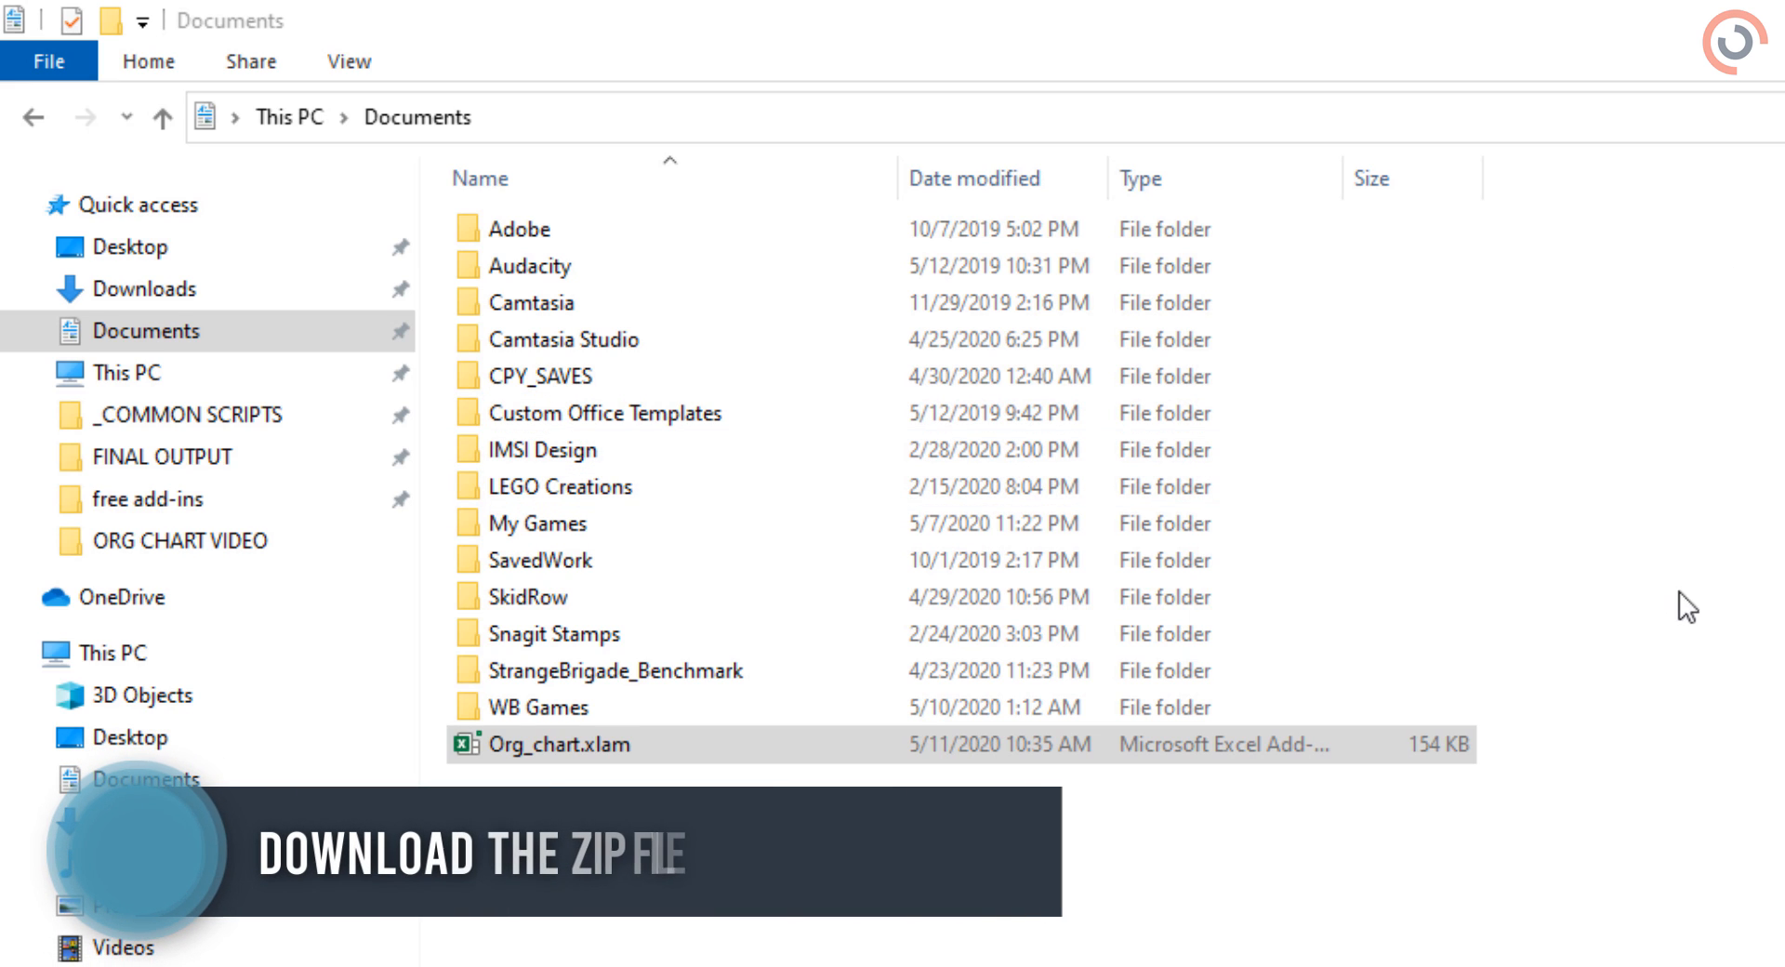
pyautogui.moveTo(1374, 818)
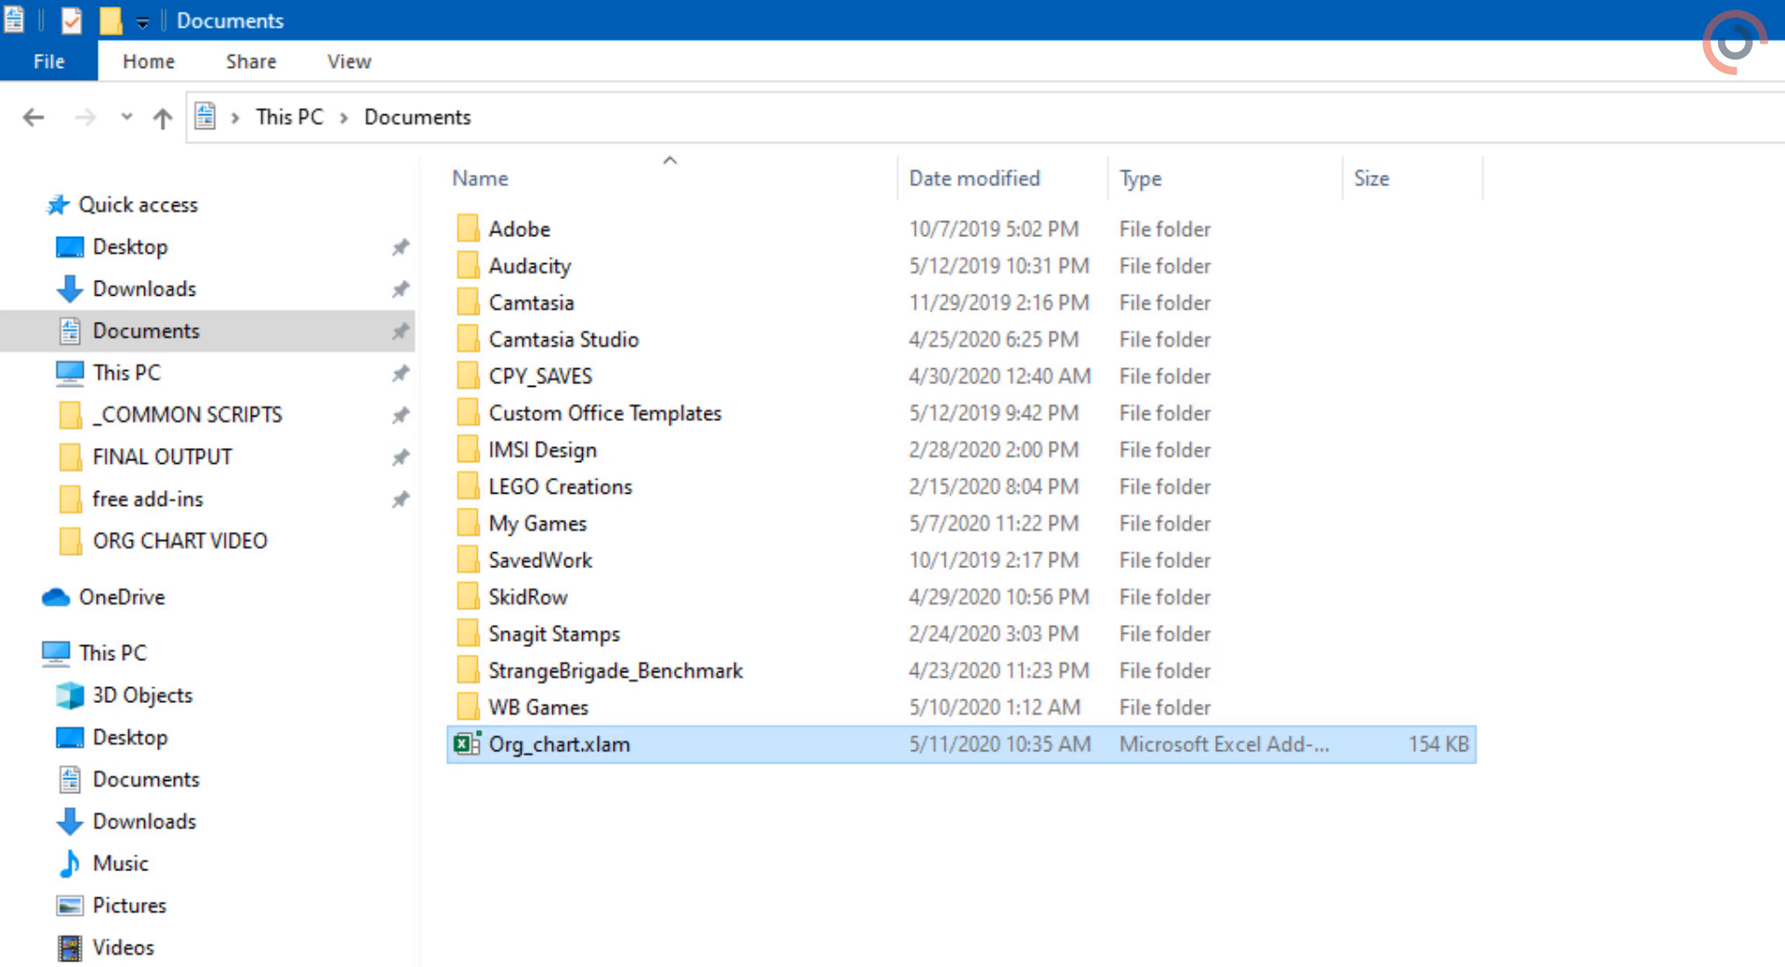
# Open the org chart workbook and load Org_chart.xlam, enabling Org Chart for Excel 2013+.
pyautogui.doubleClick(546, 744)
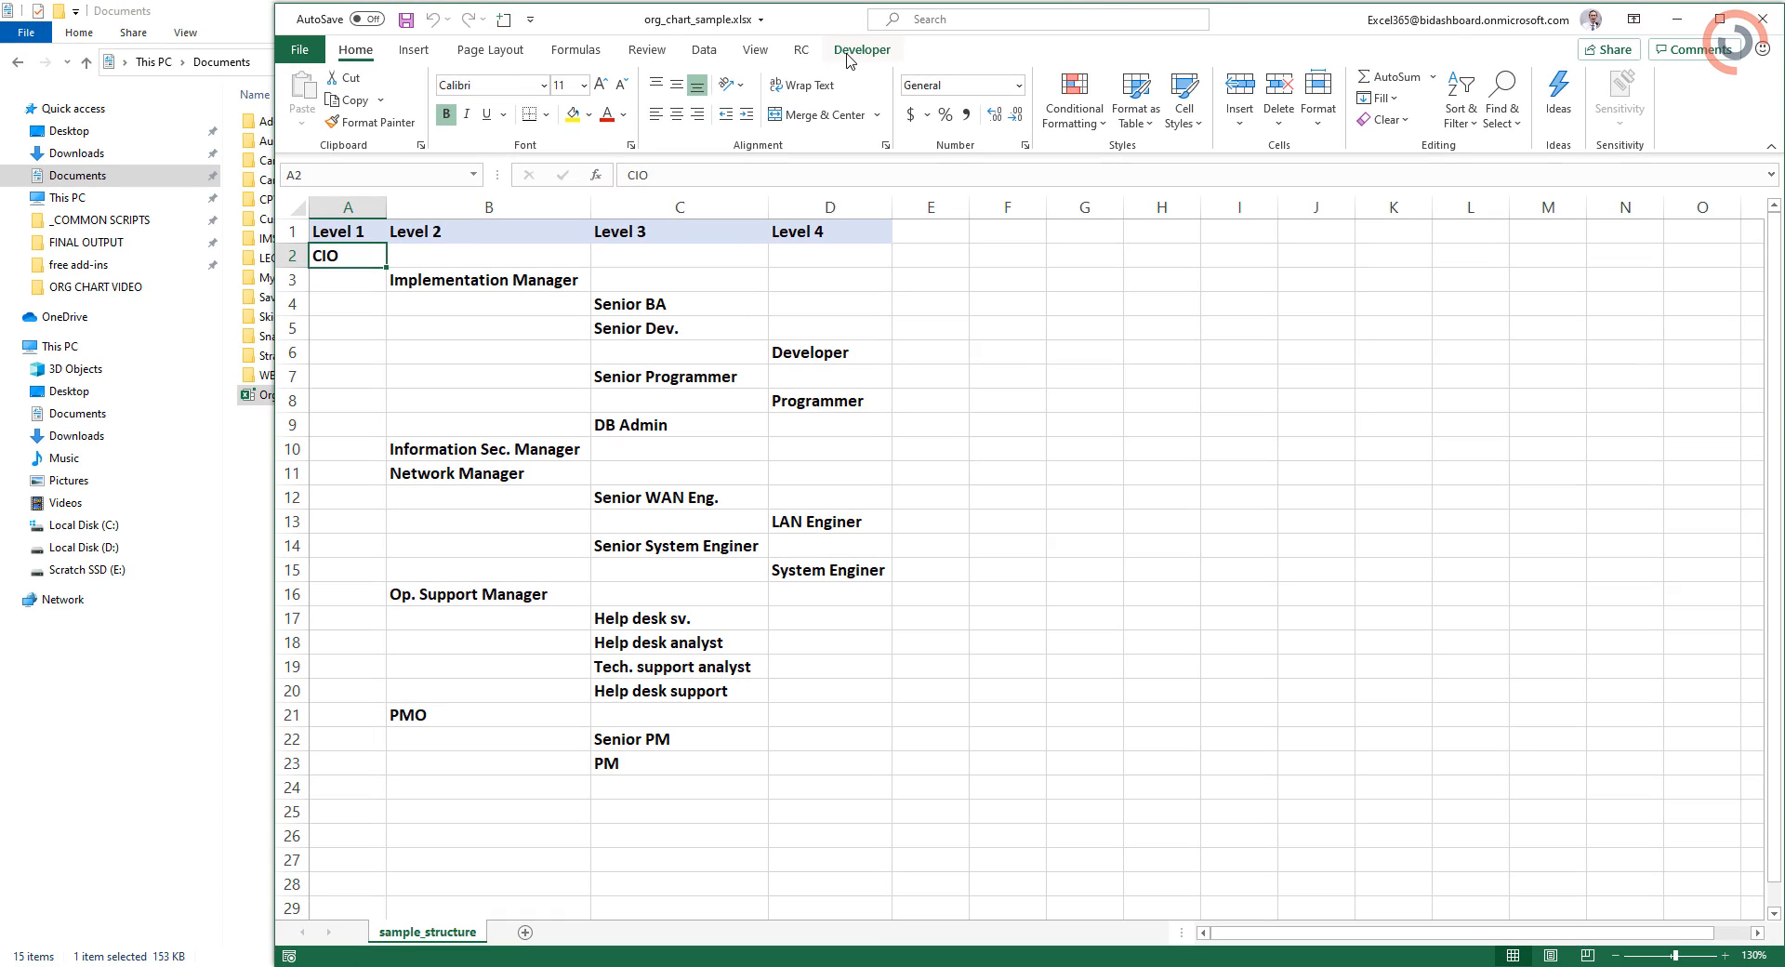
pyautogui.click(860, 50)
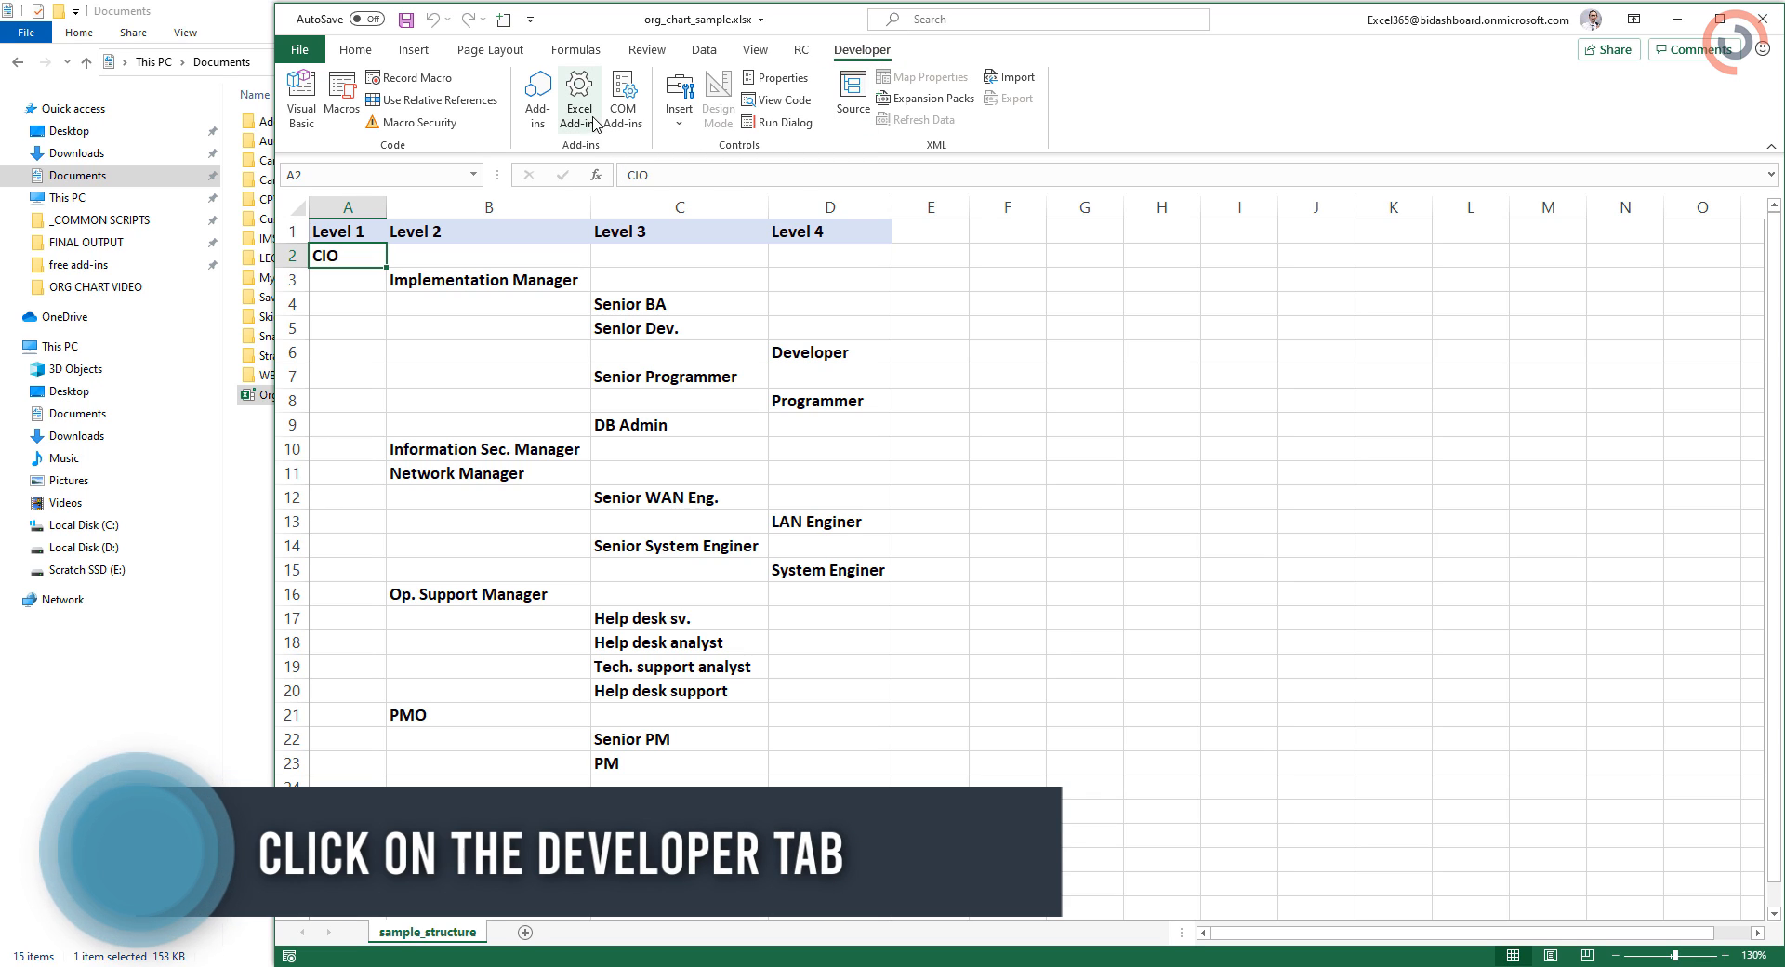
pyautogui.click(579, 96)
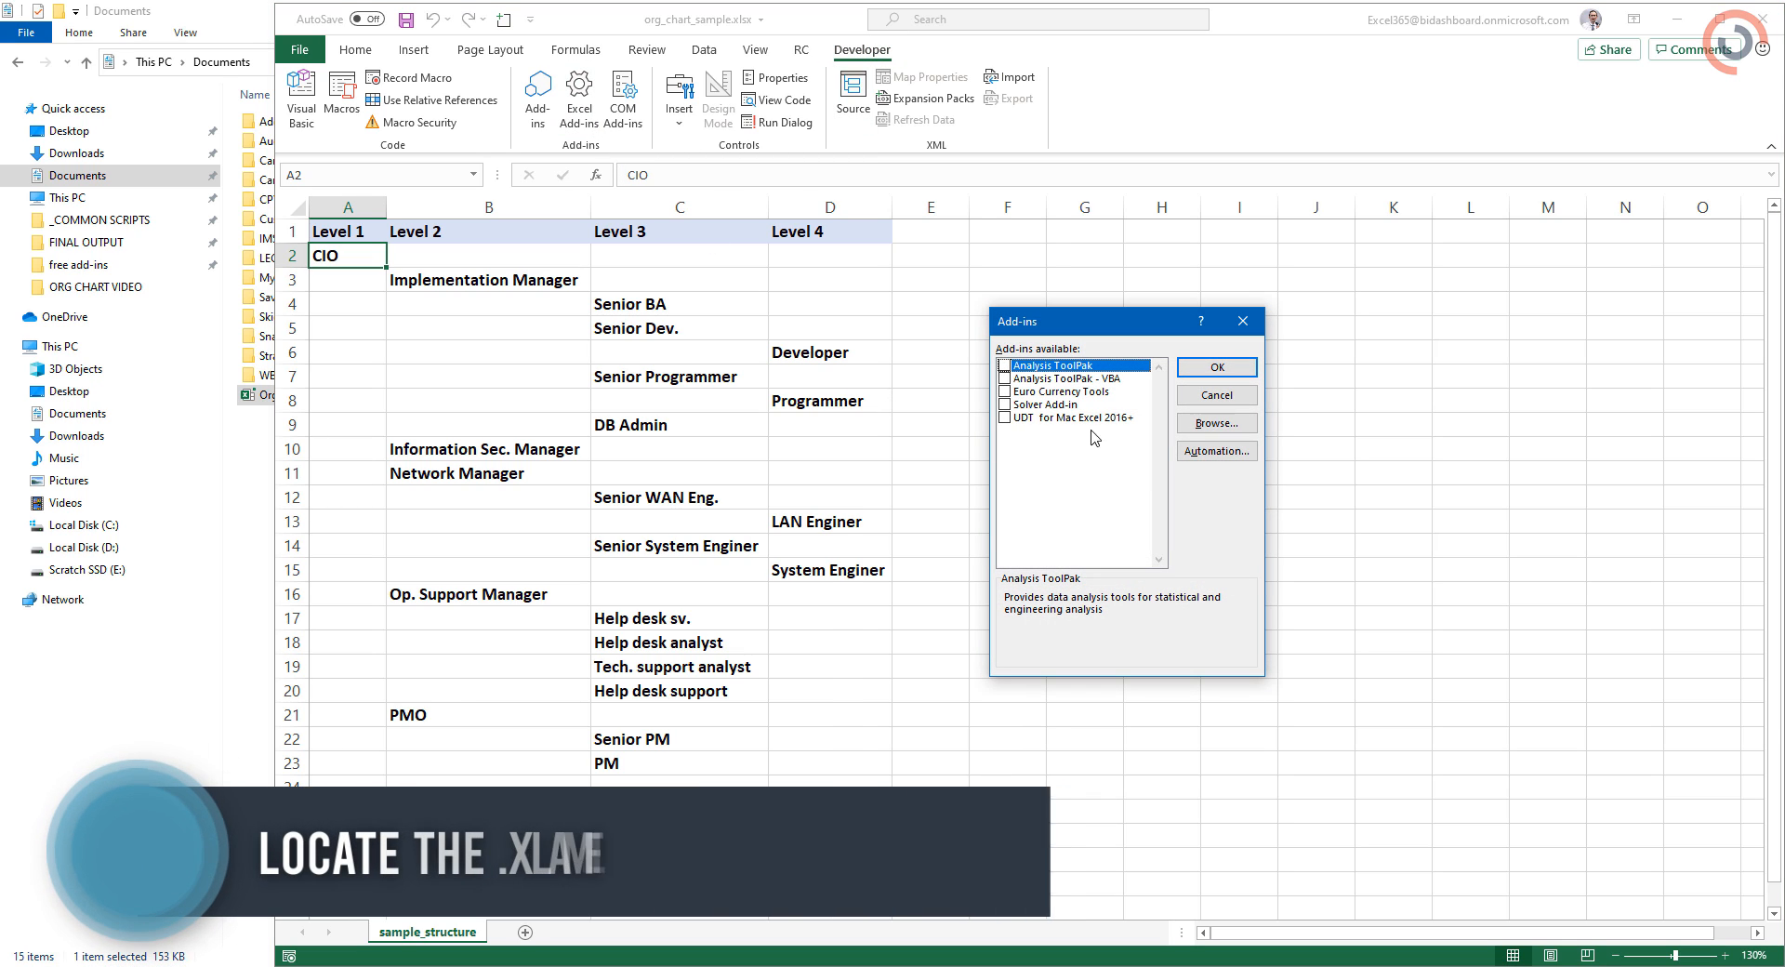
pyautogui.click(1216, 422)
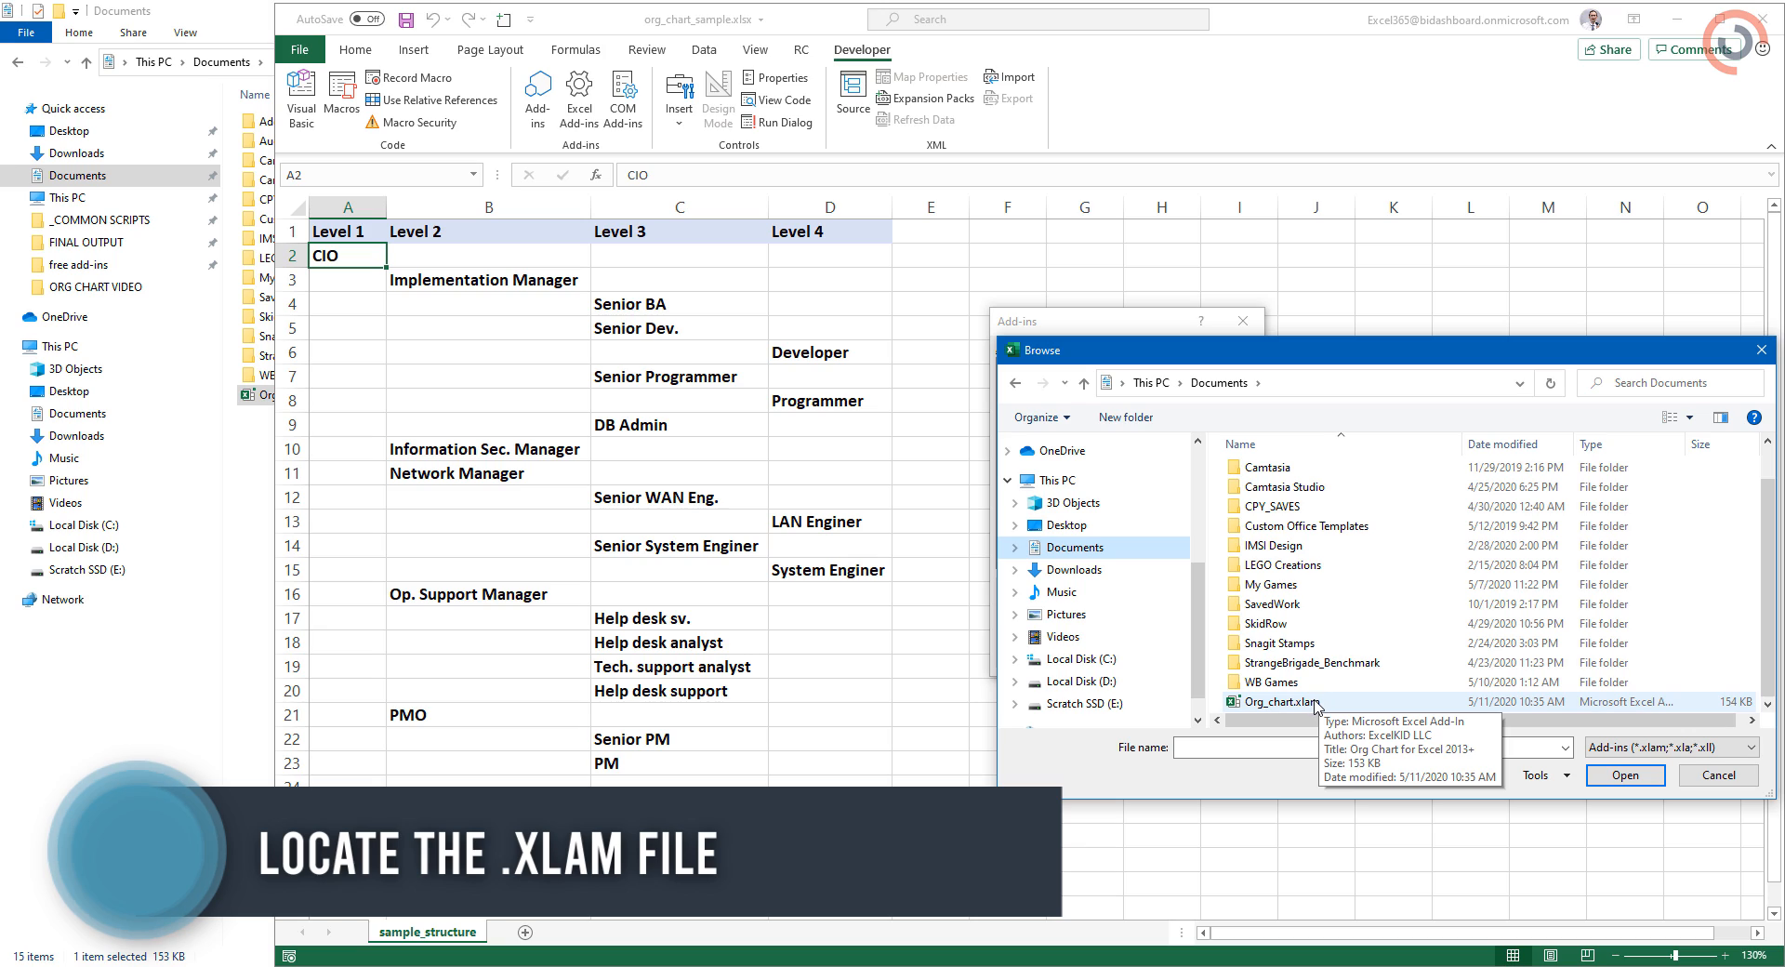
pyautogui.click(1624, 774)
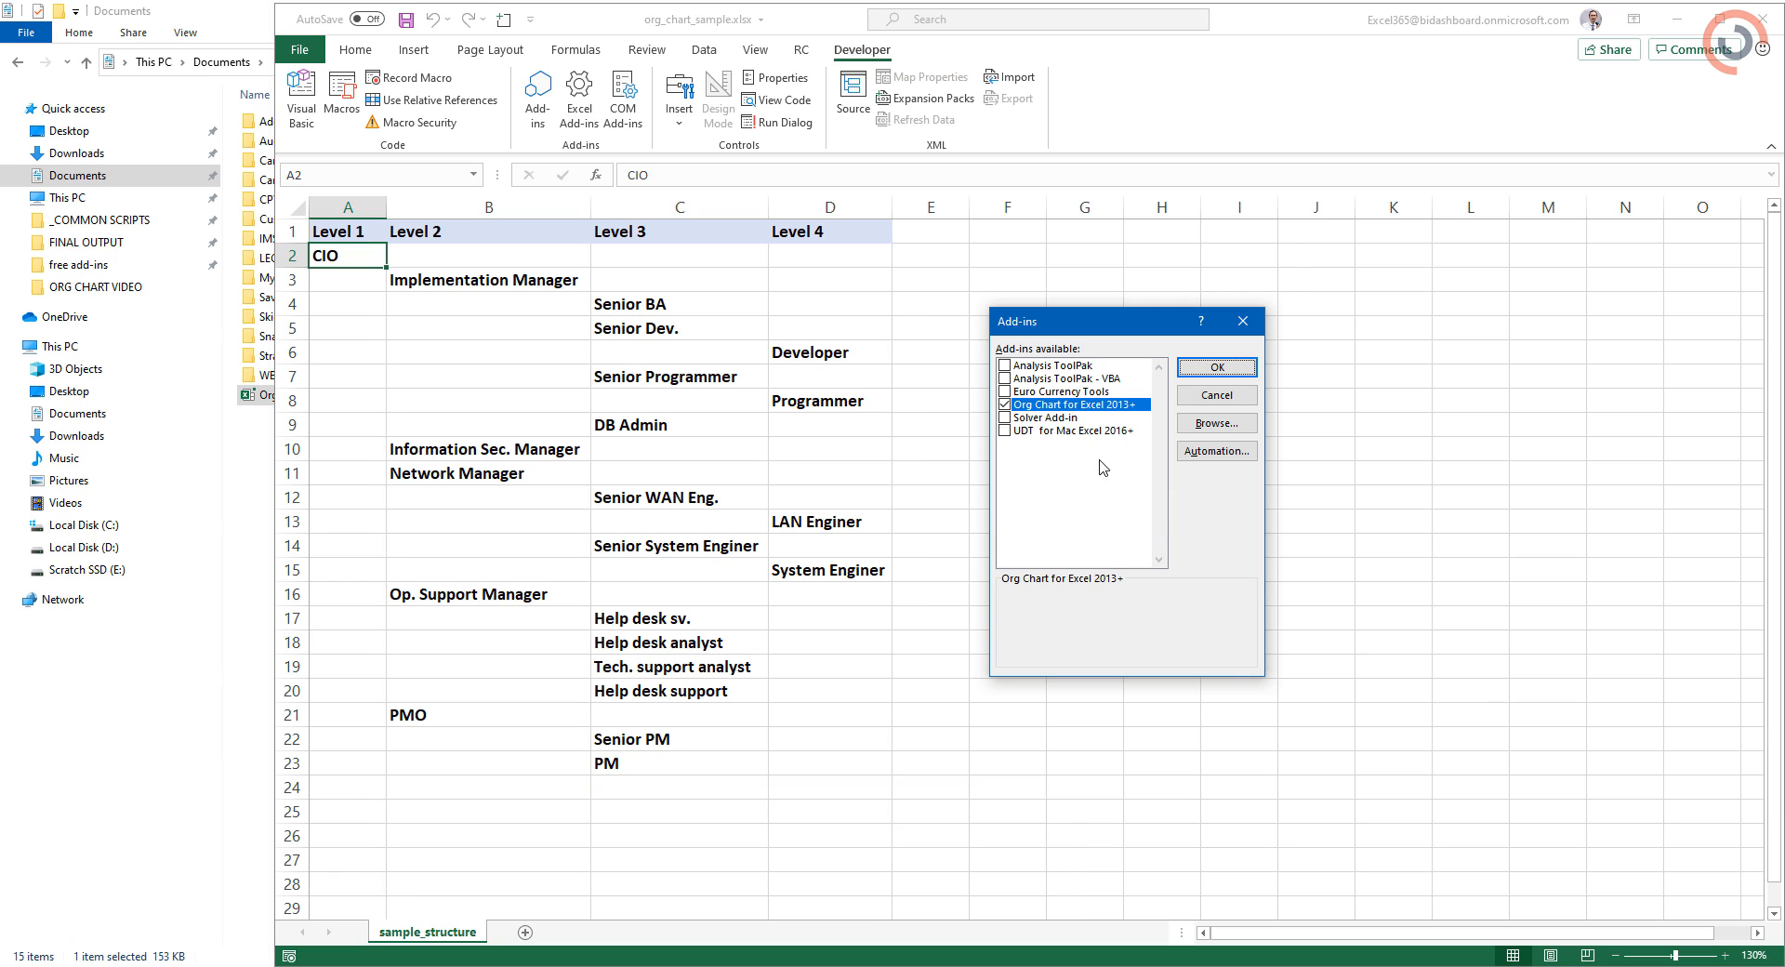
pyautogui.click(1216, 366)
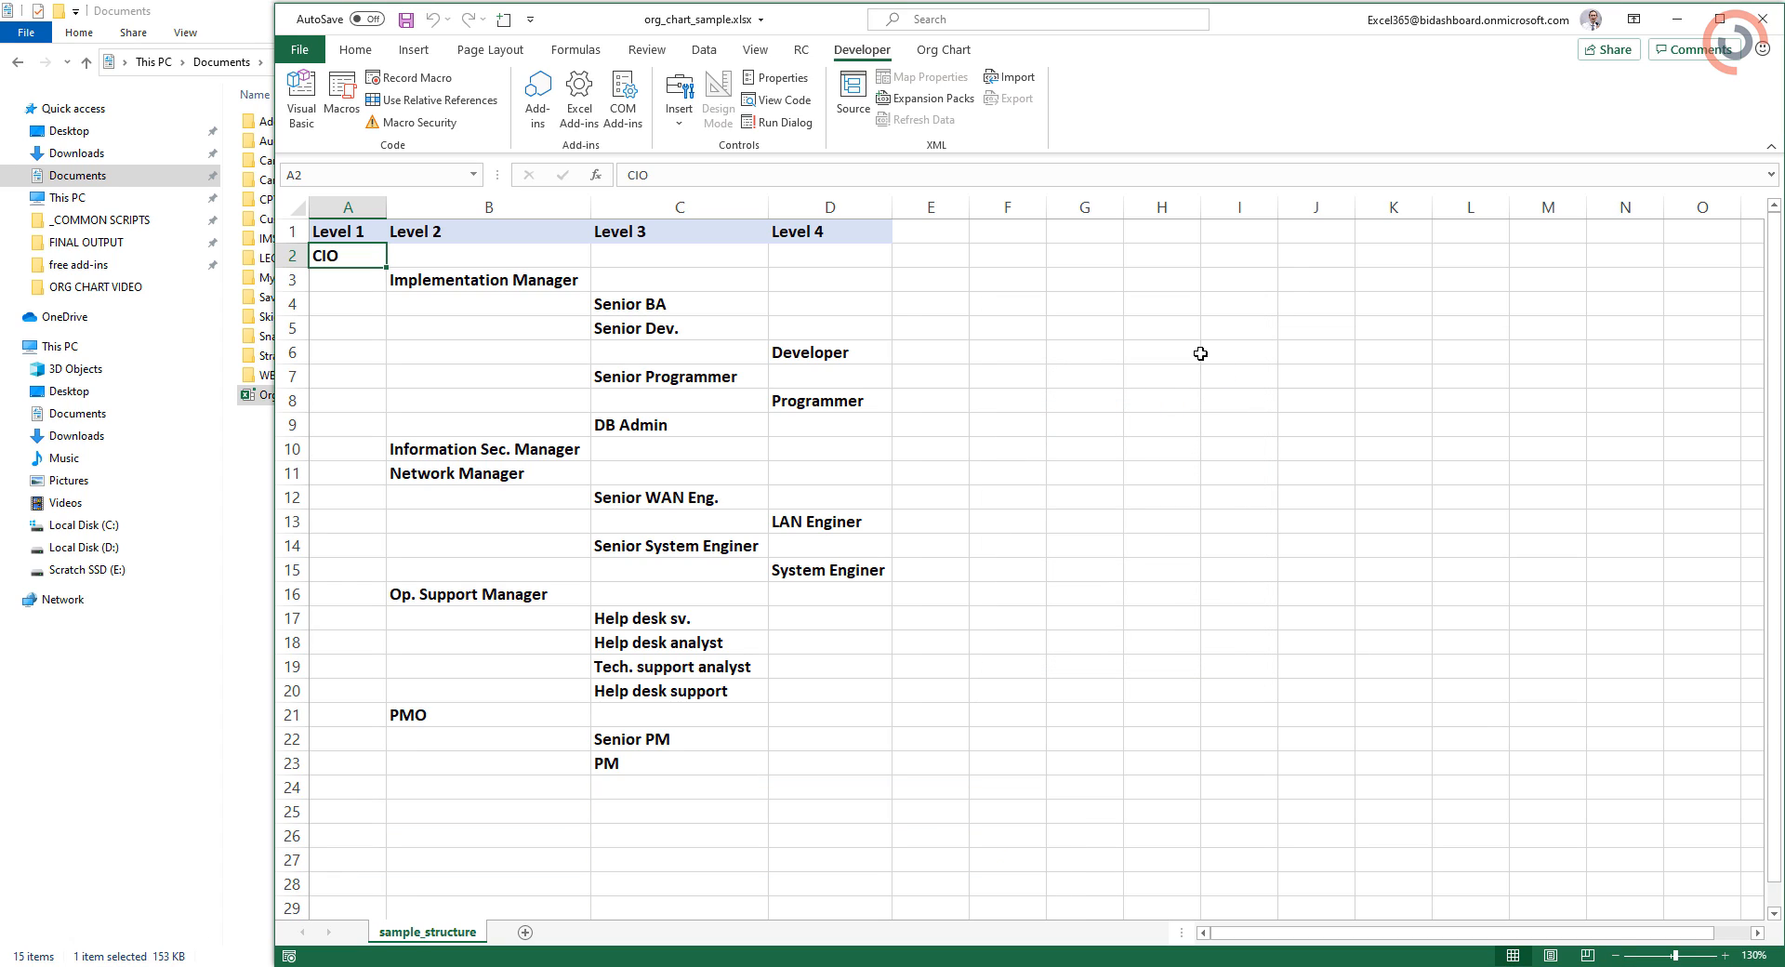
pyautogui.click(942, 49)
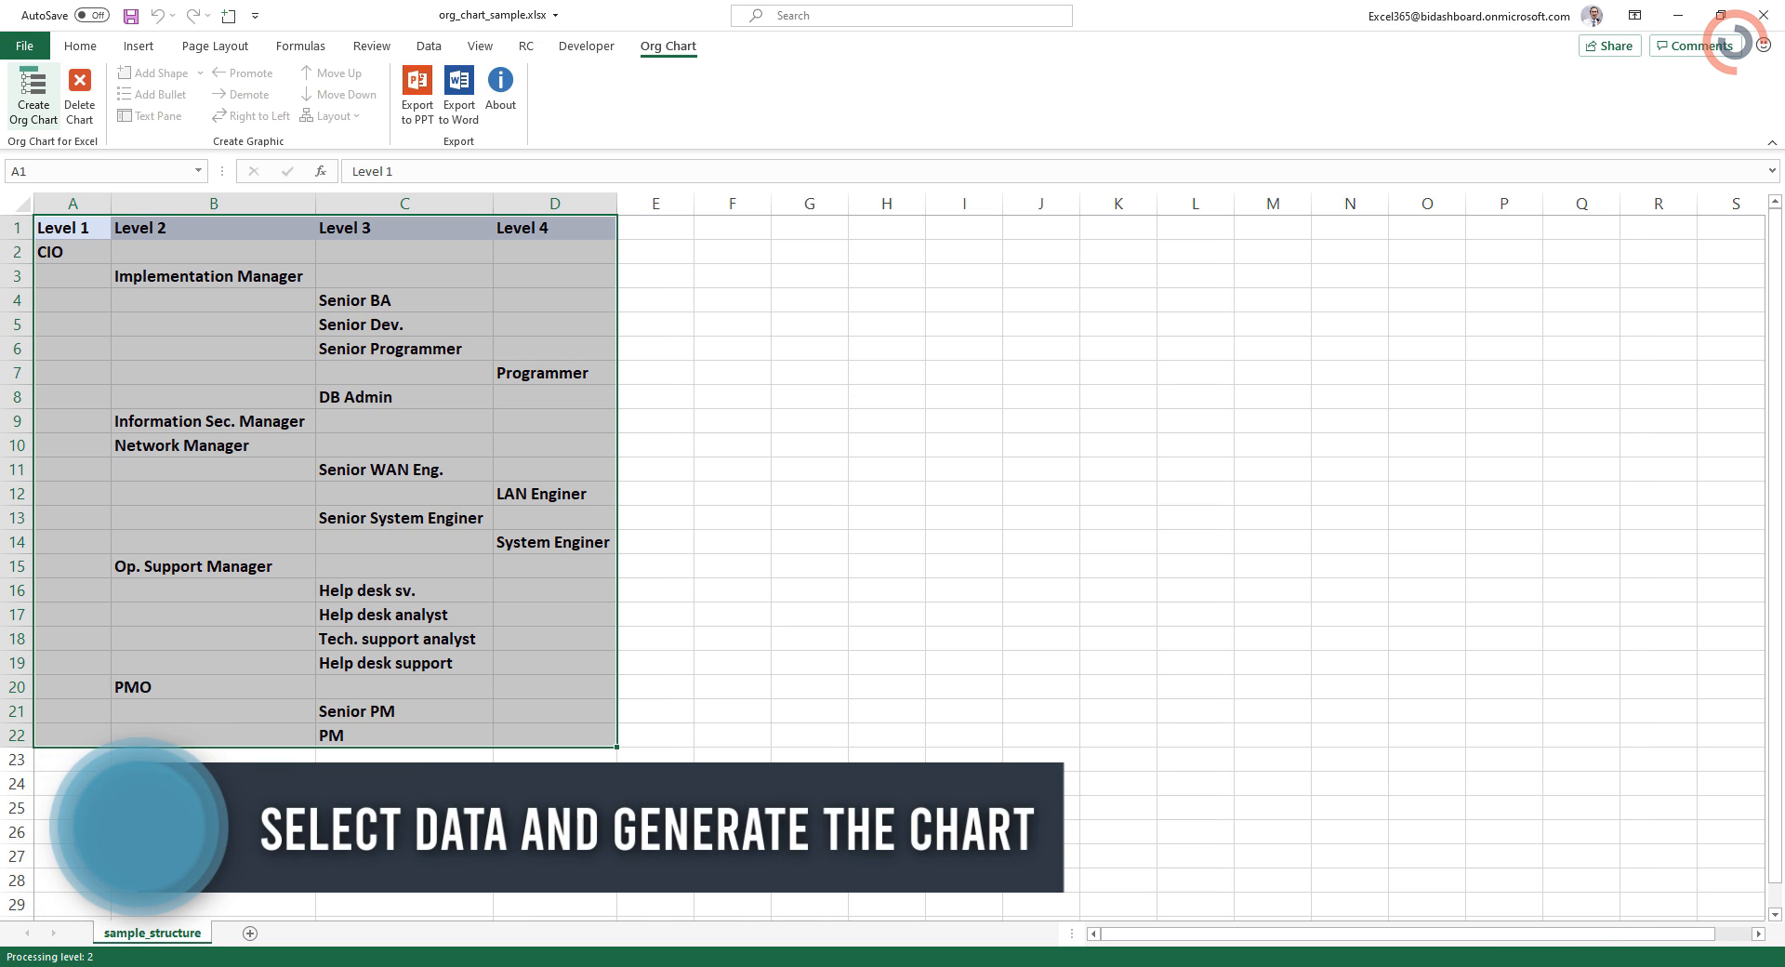
# Create the org chart from positions A1:D22, with CIO at the top.
pyautogui.click(34, 94)
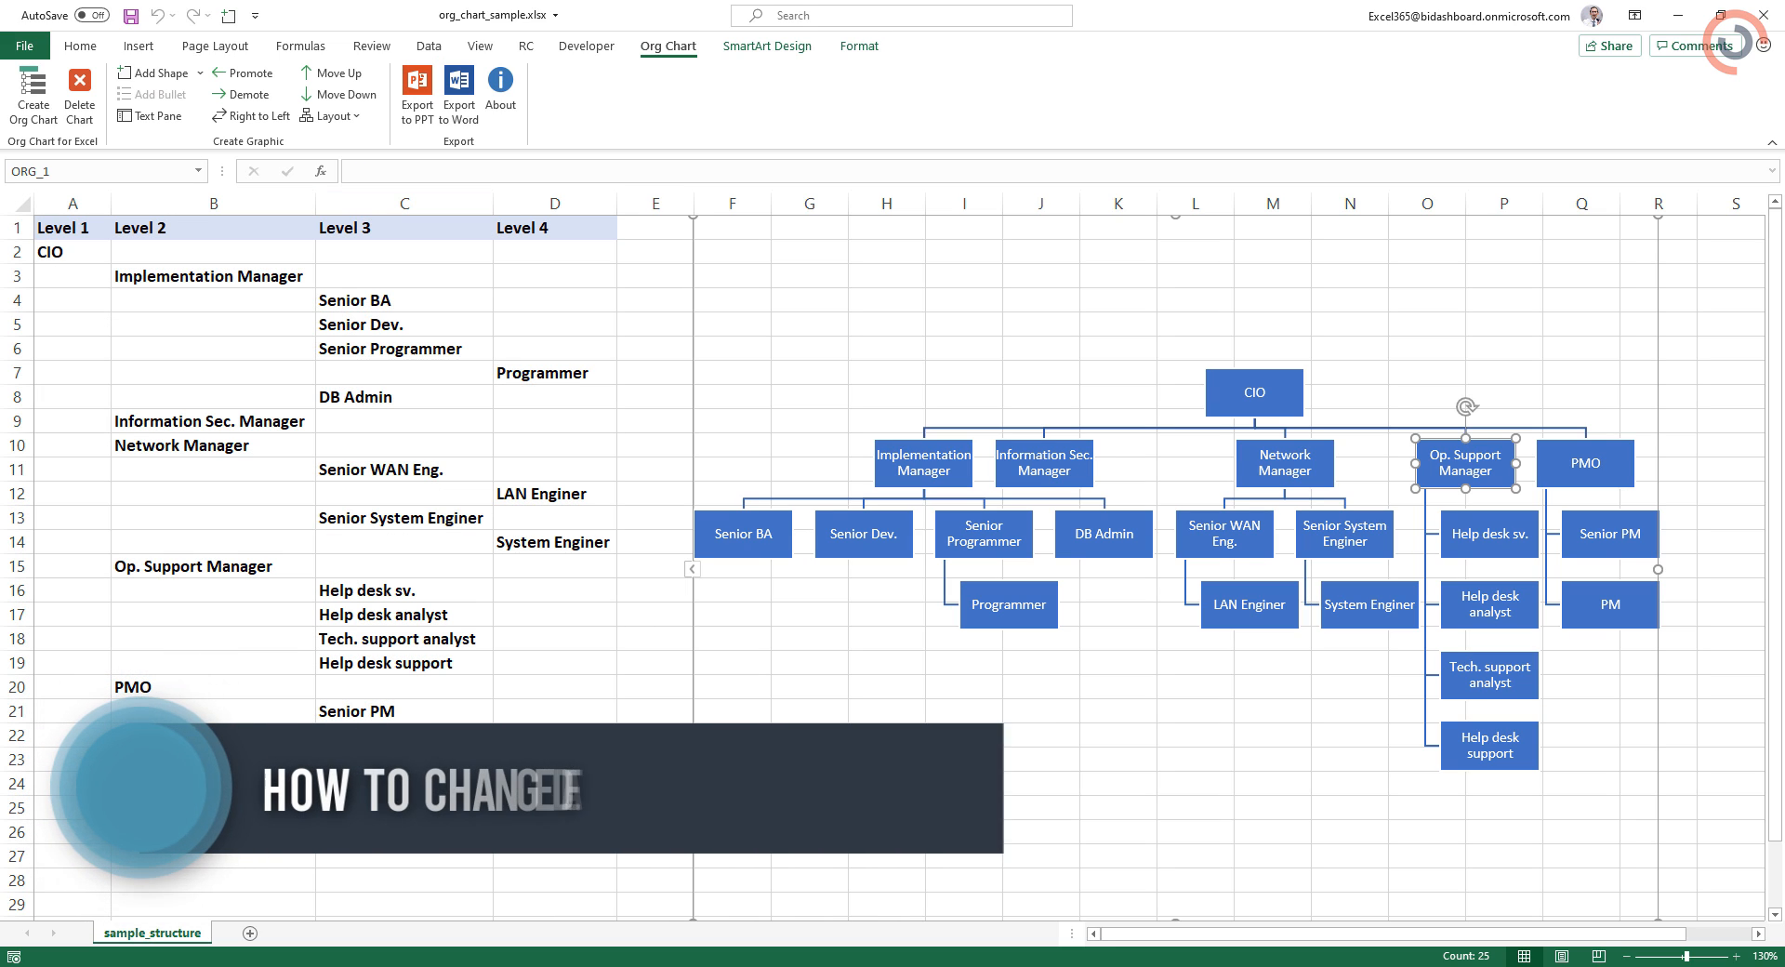
# Apply the Standard layout to the Op. Support Manager and PMO branches.
pyautogui.click(330, 115)
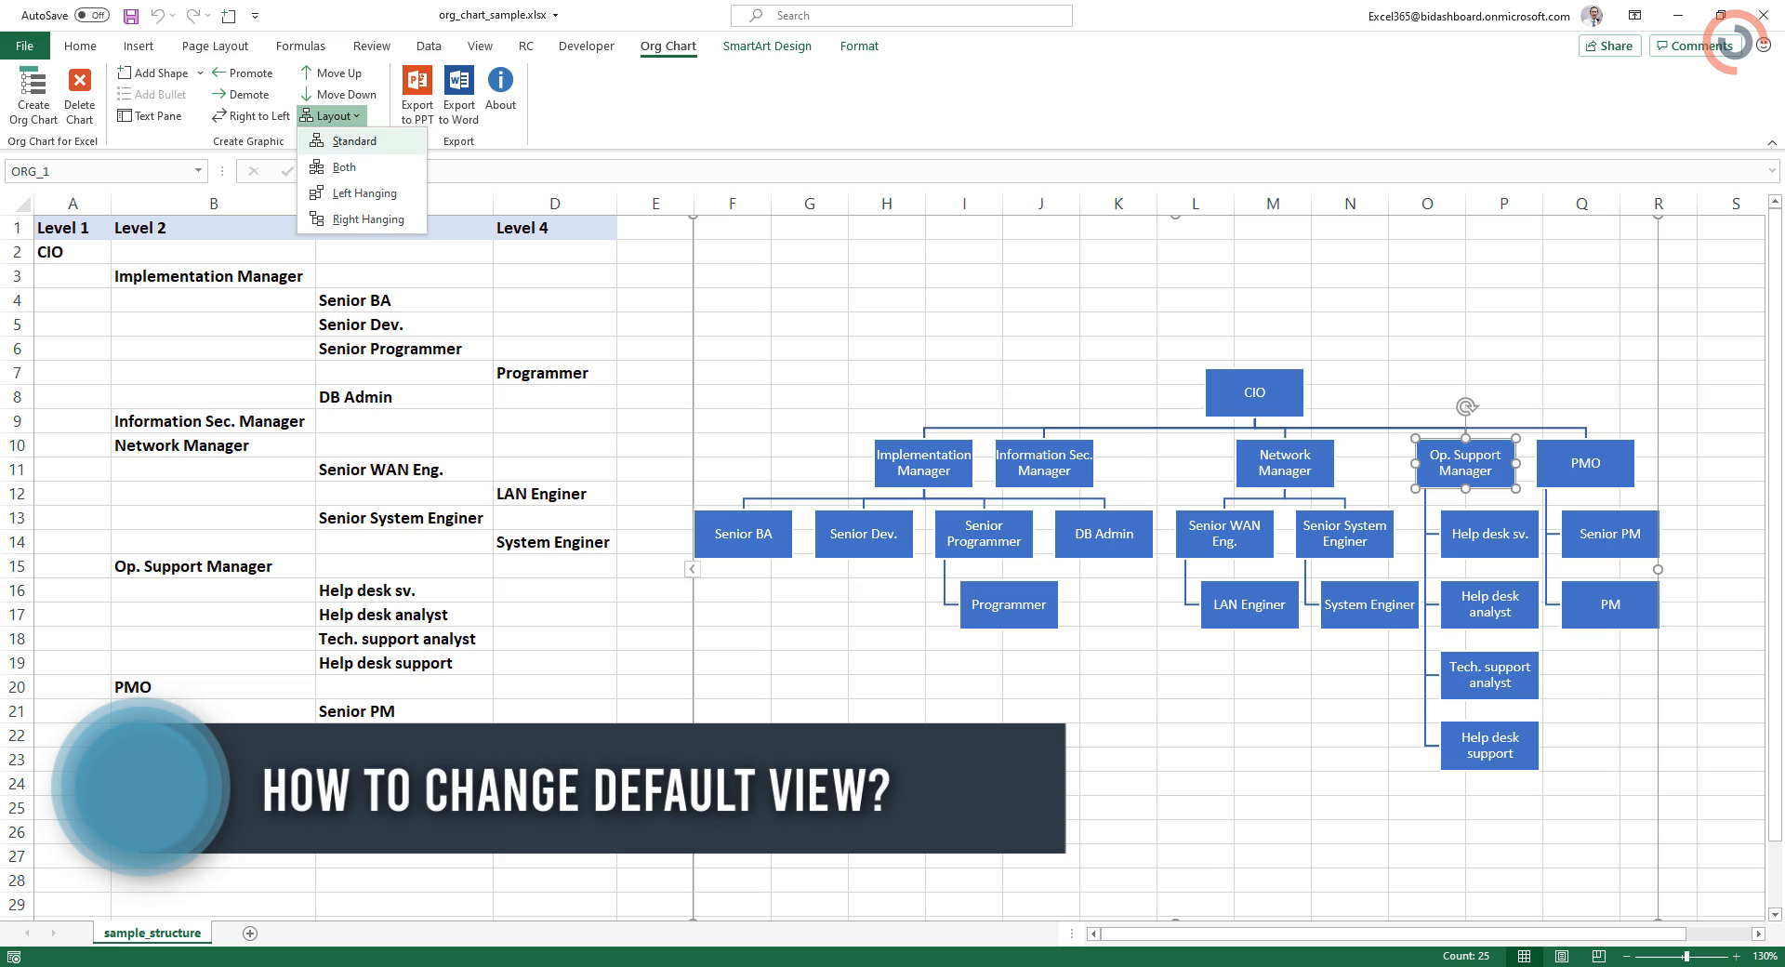
pyautogui.click(343, 168)
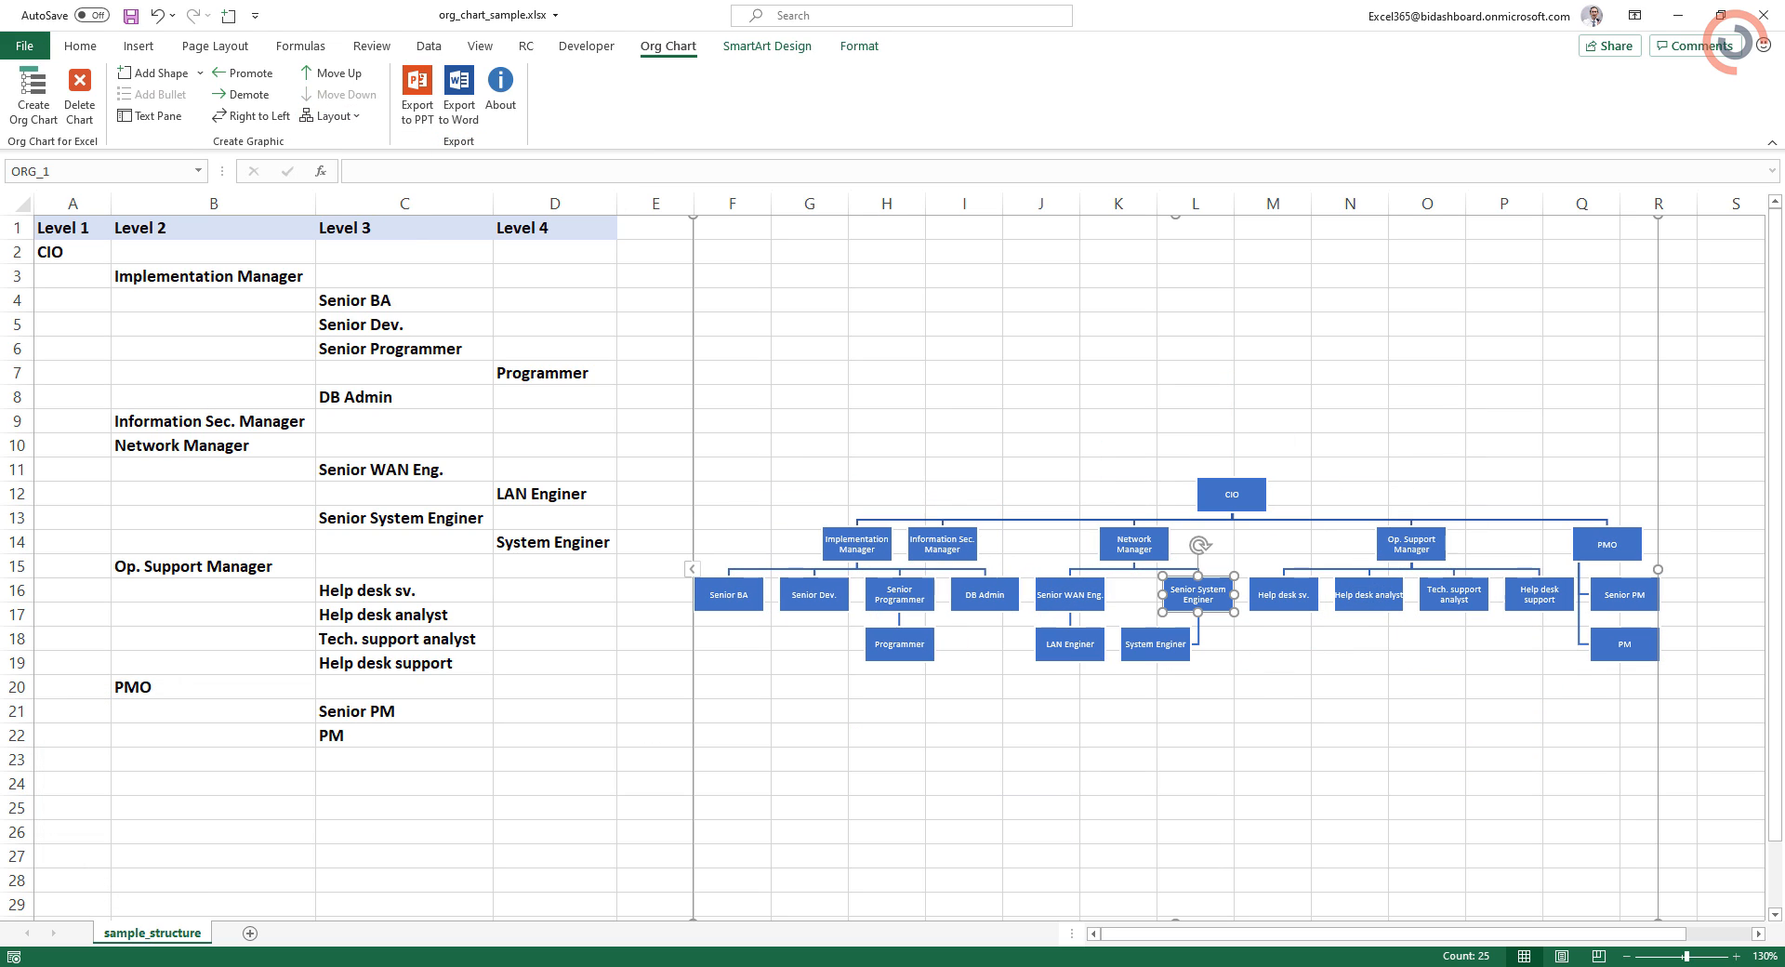
pyautogui.click(330, 115)
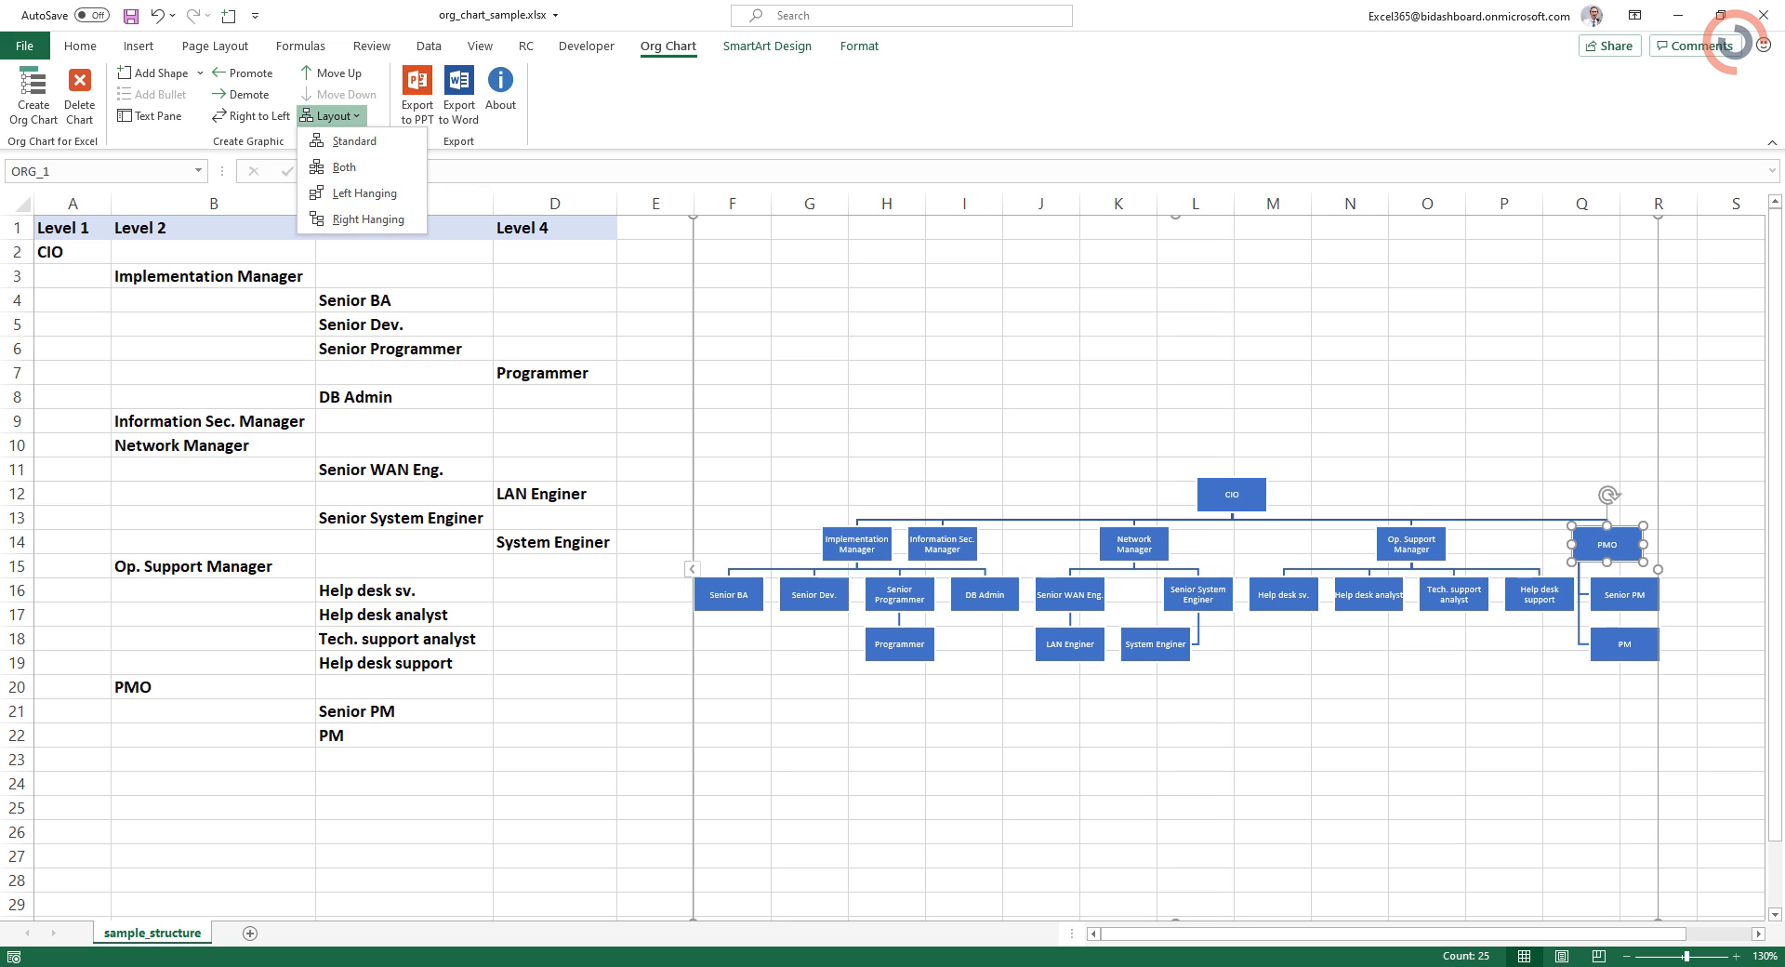
pyautogui.click(355, 140)
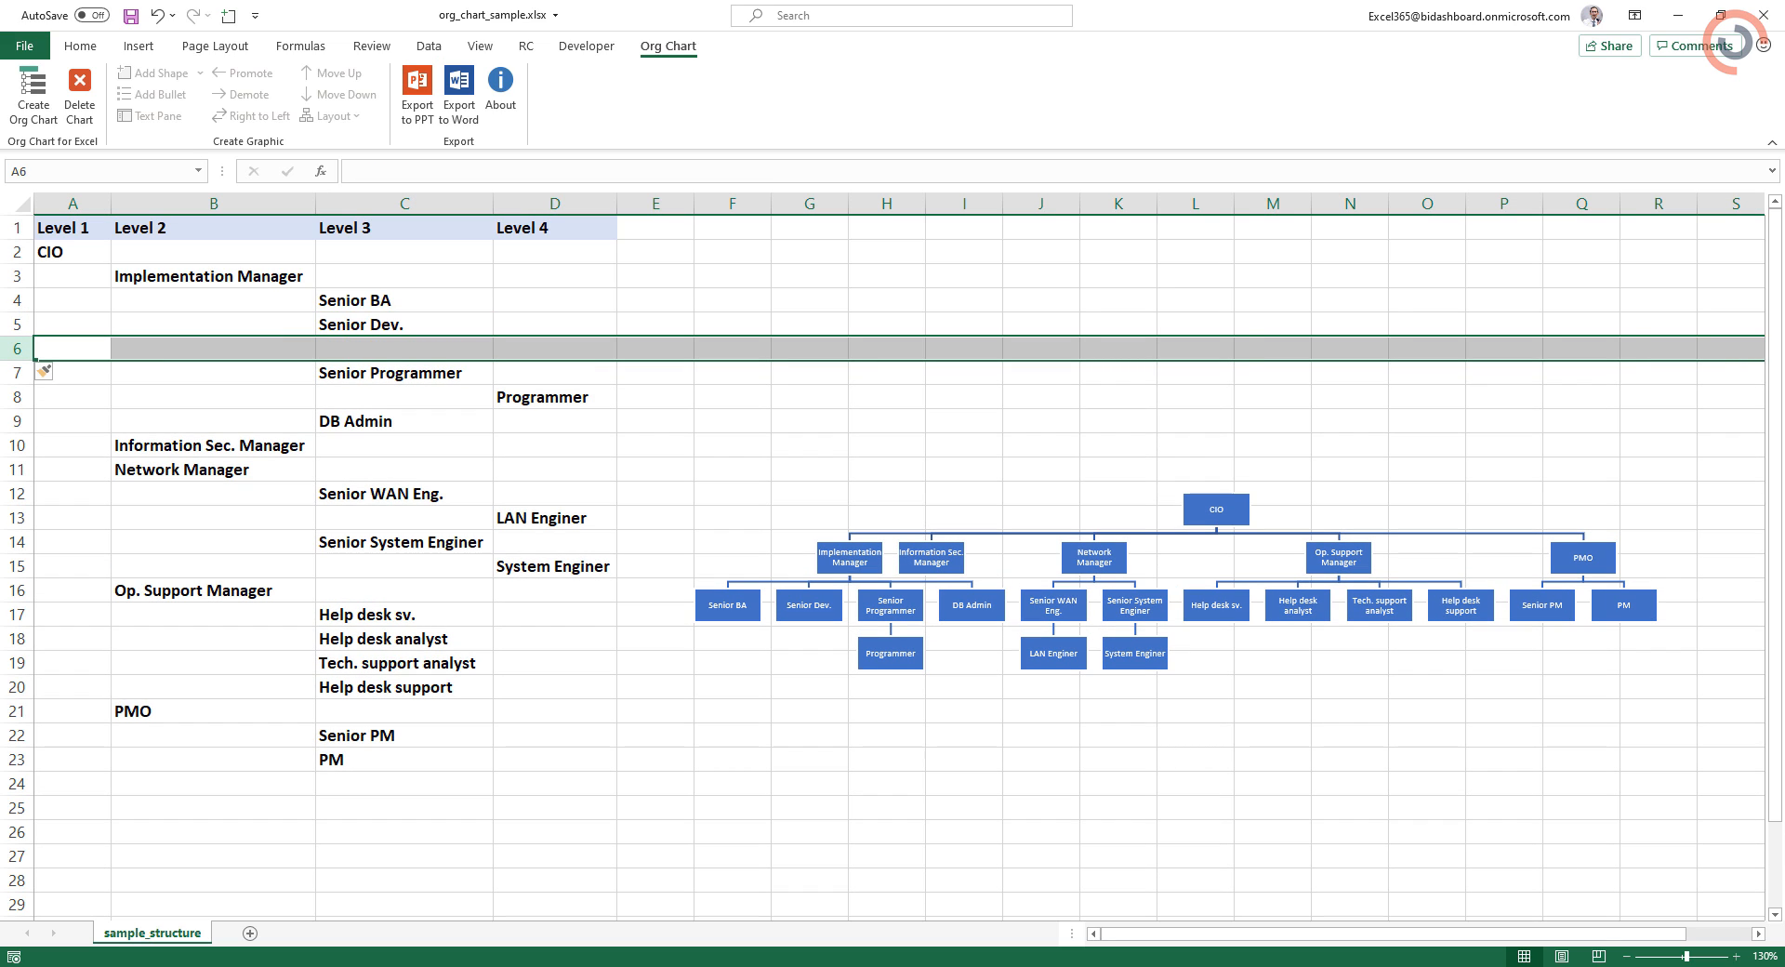
# Enter 'Developer' in D6 as a Level 4 position under Senior Dev.
pyautogui.click(554, 349)
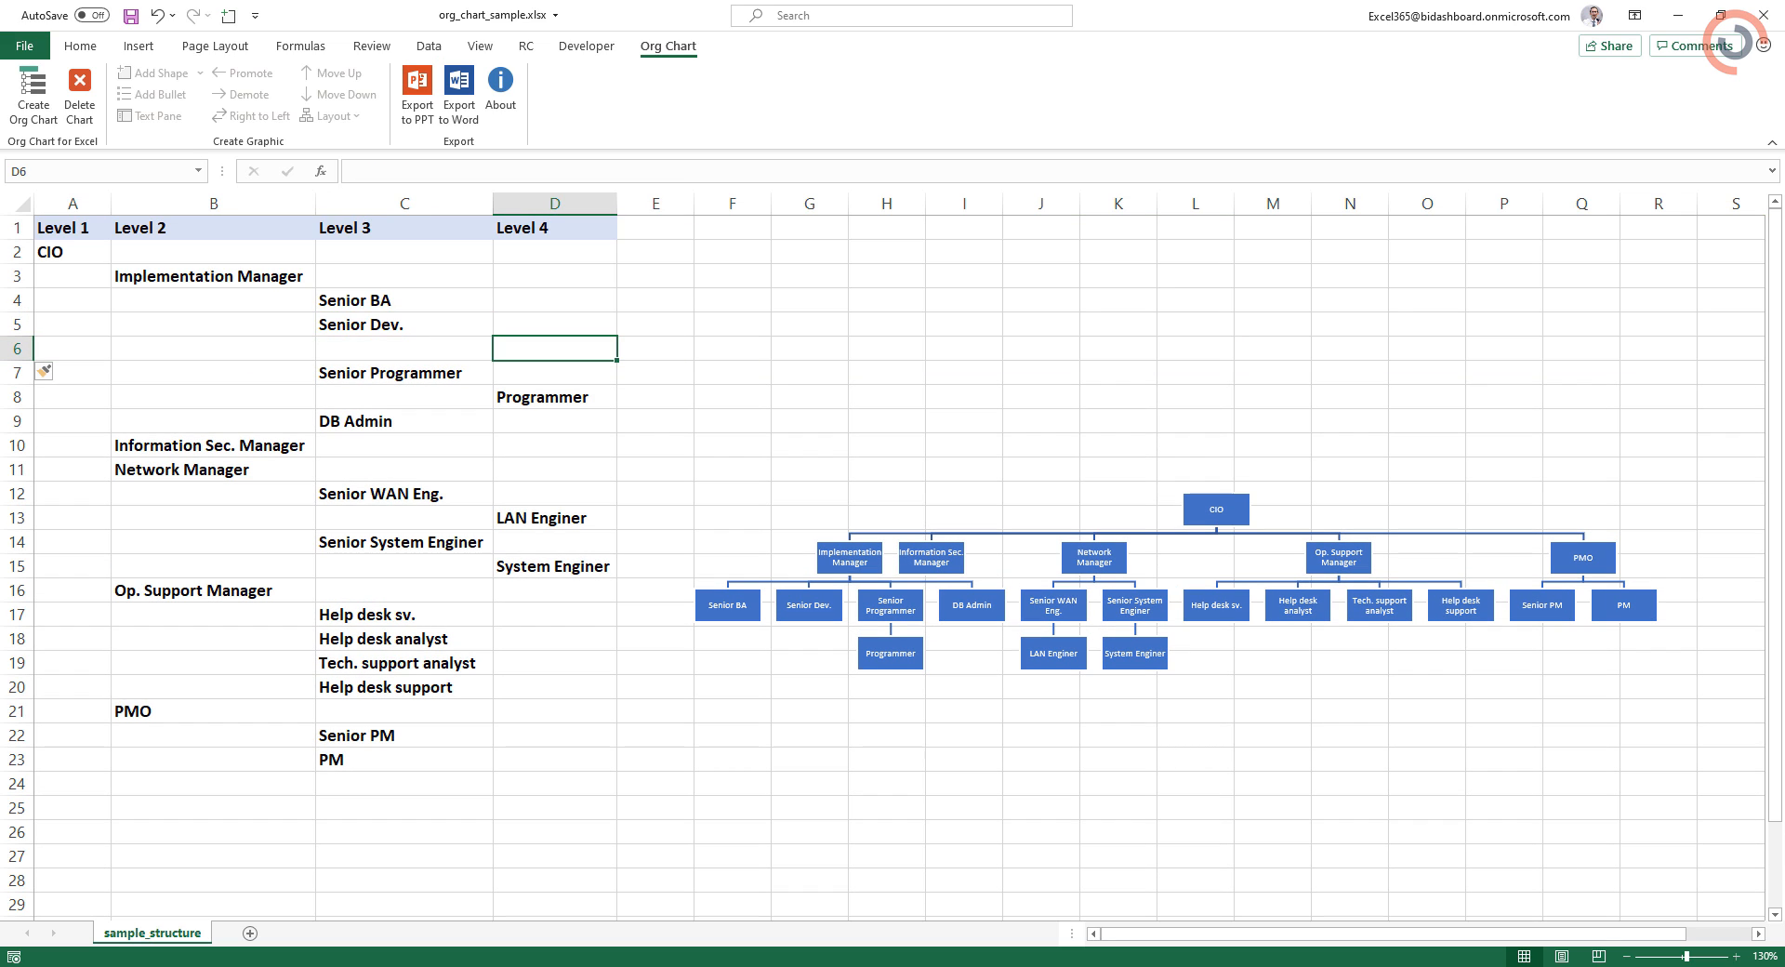
pyautogui.write('Developer')
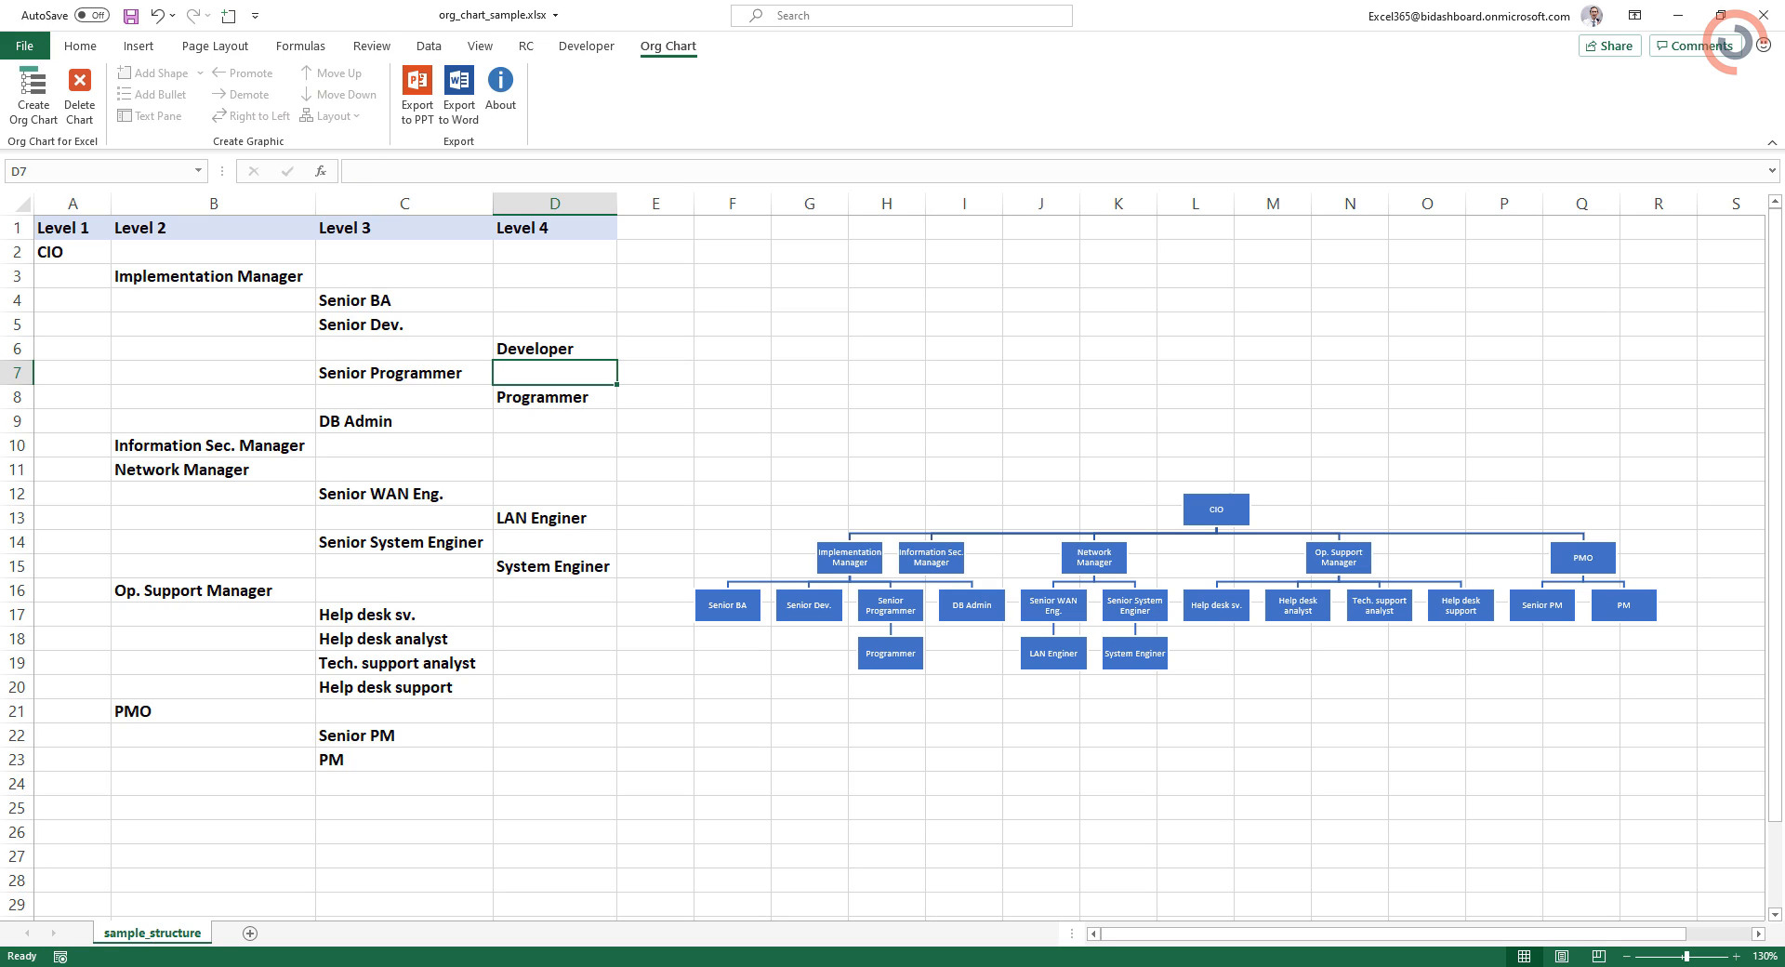
pyautogui.click(554, 347)
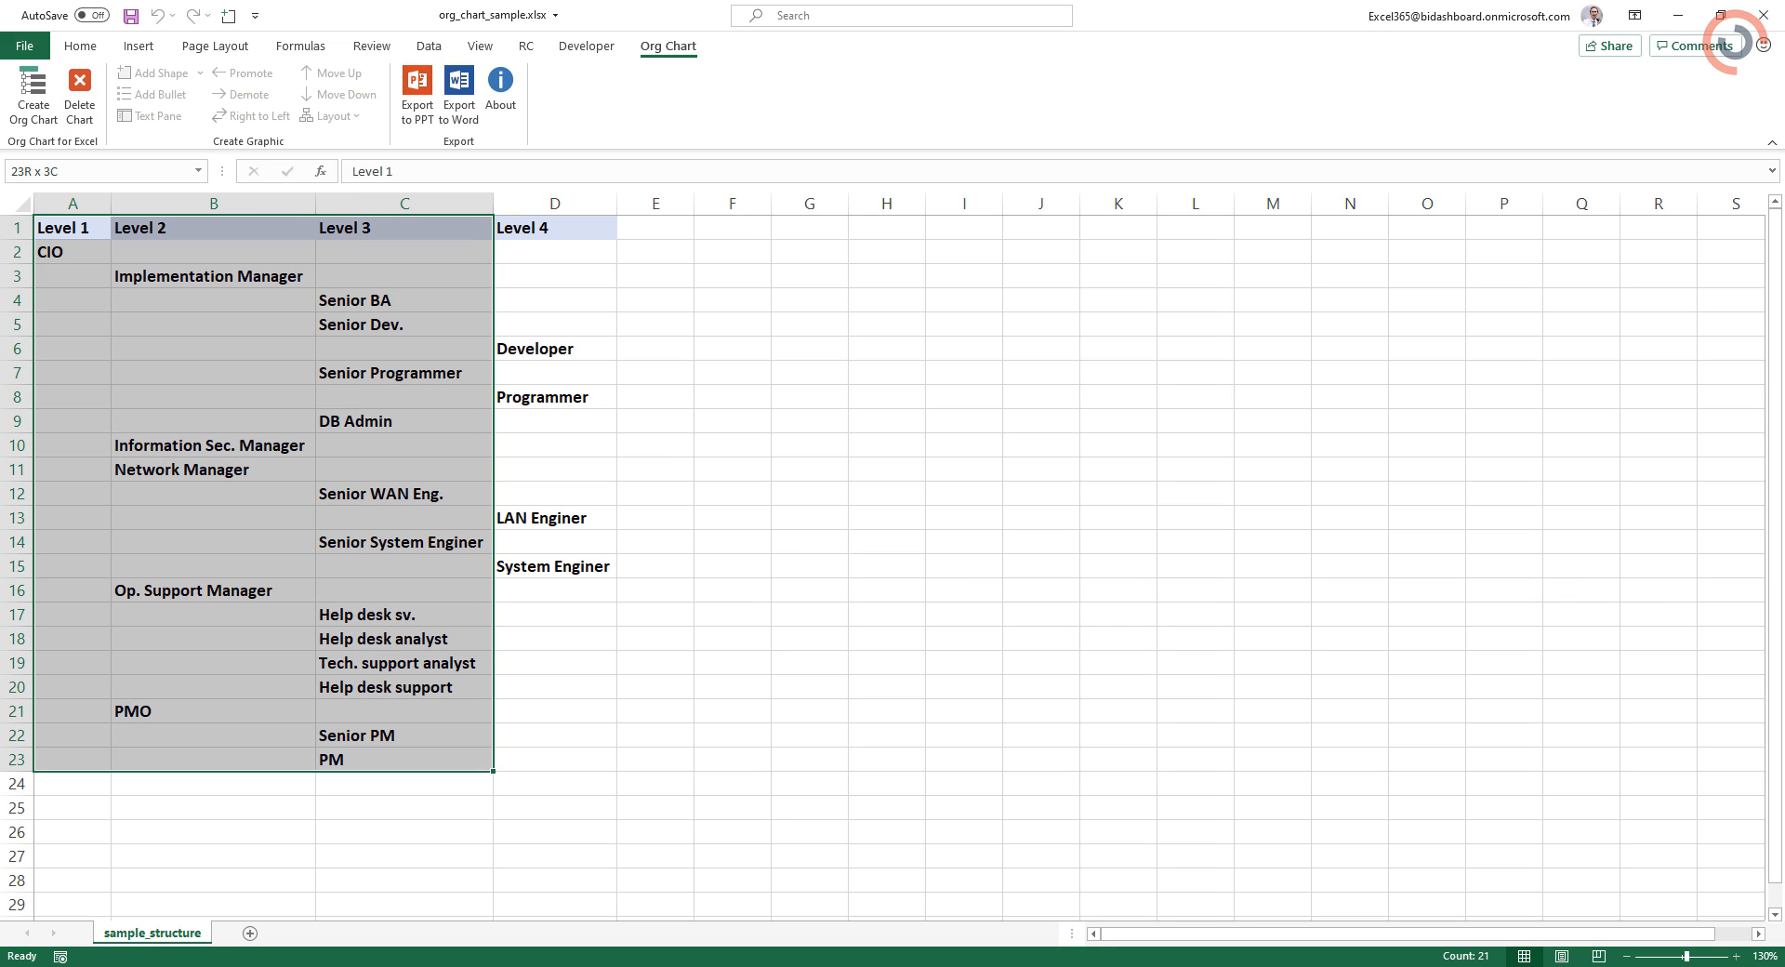
# Regenerate the org chart from A1:D23 and export it to PowerPoint.
pyautogui.click(32, 93)
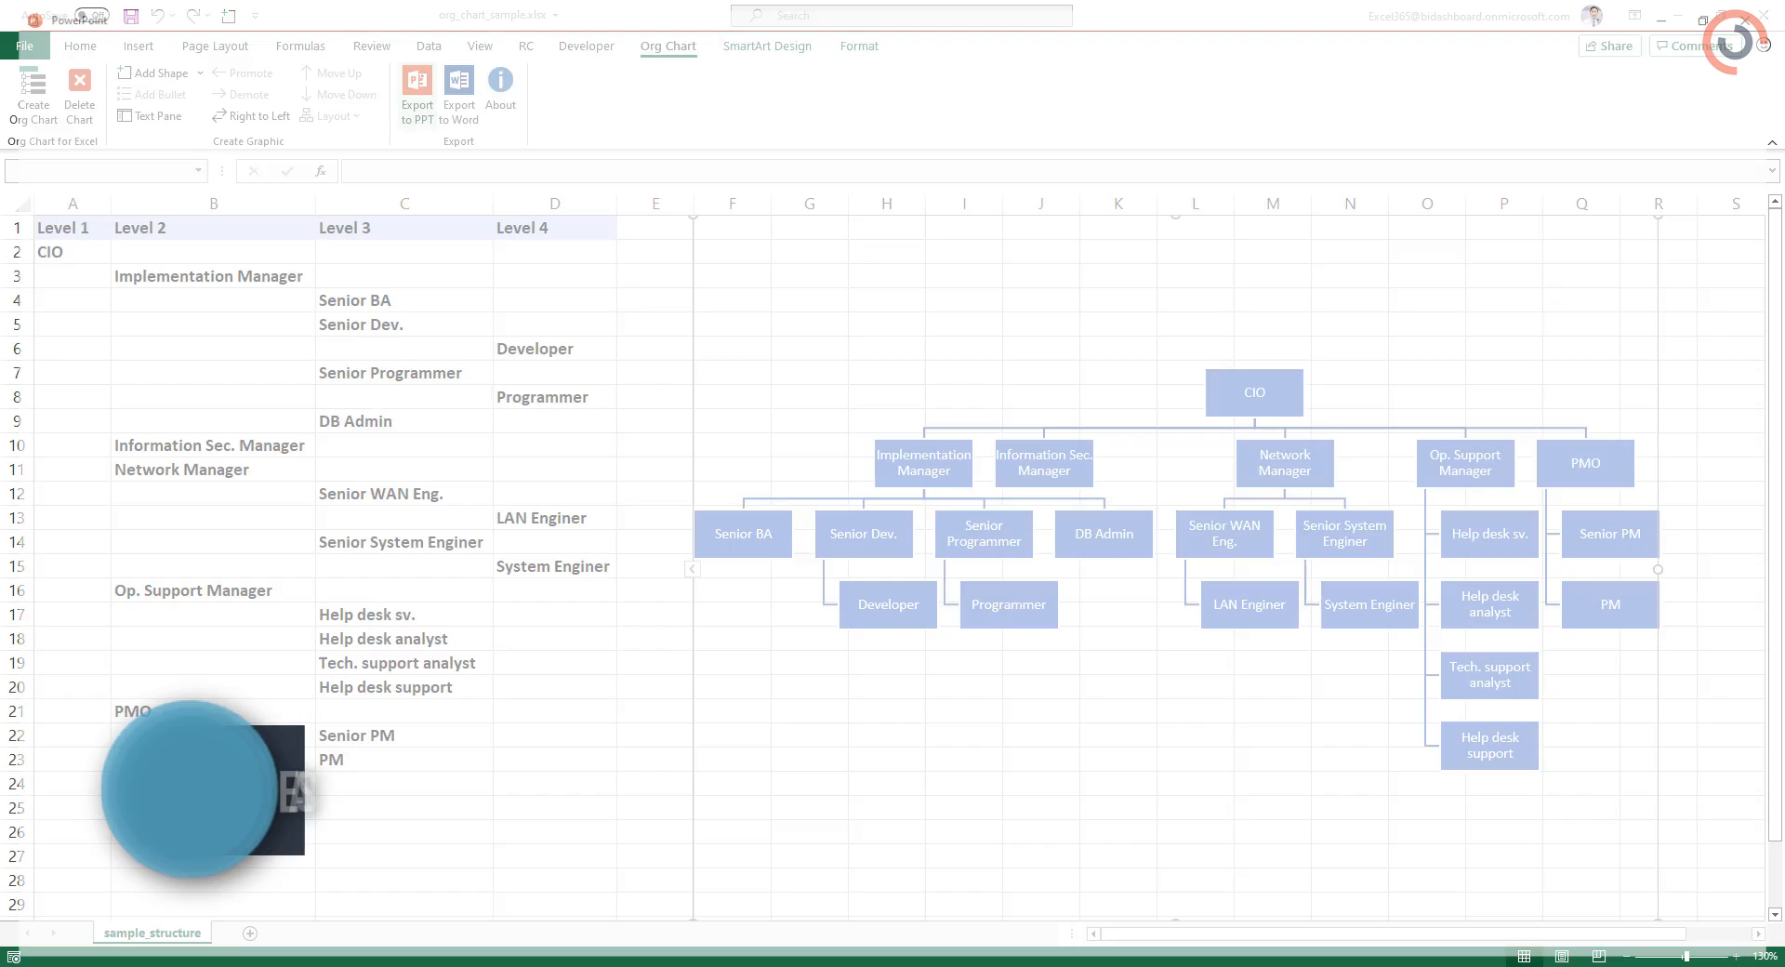
pyautogui.click(416, 95)
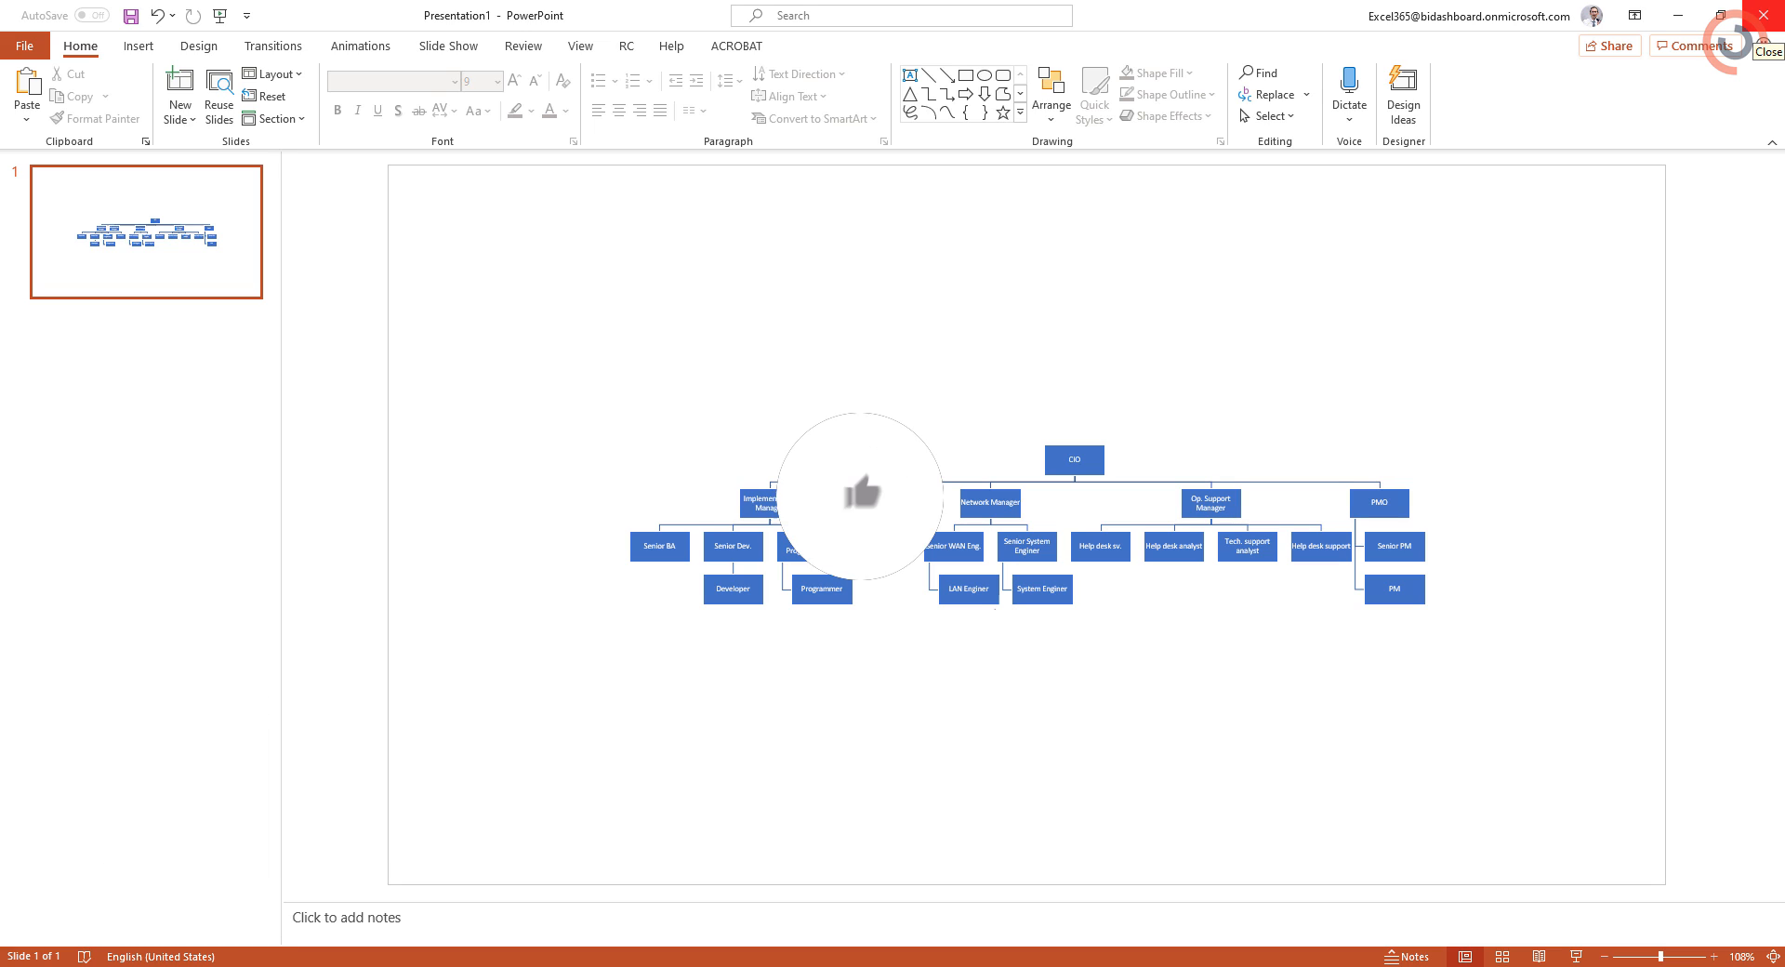
# Close PowerPoint after reviewing the exported chart on slide 1.
pyautogui.click(862, 523)
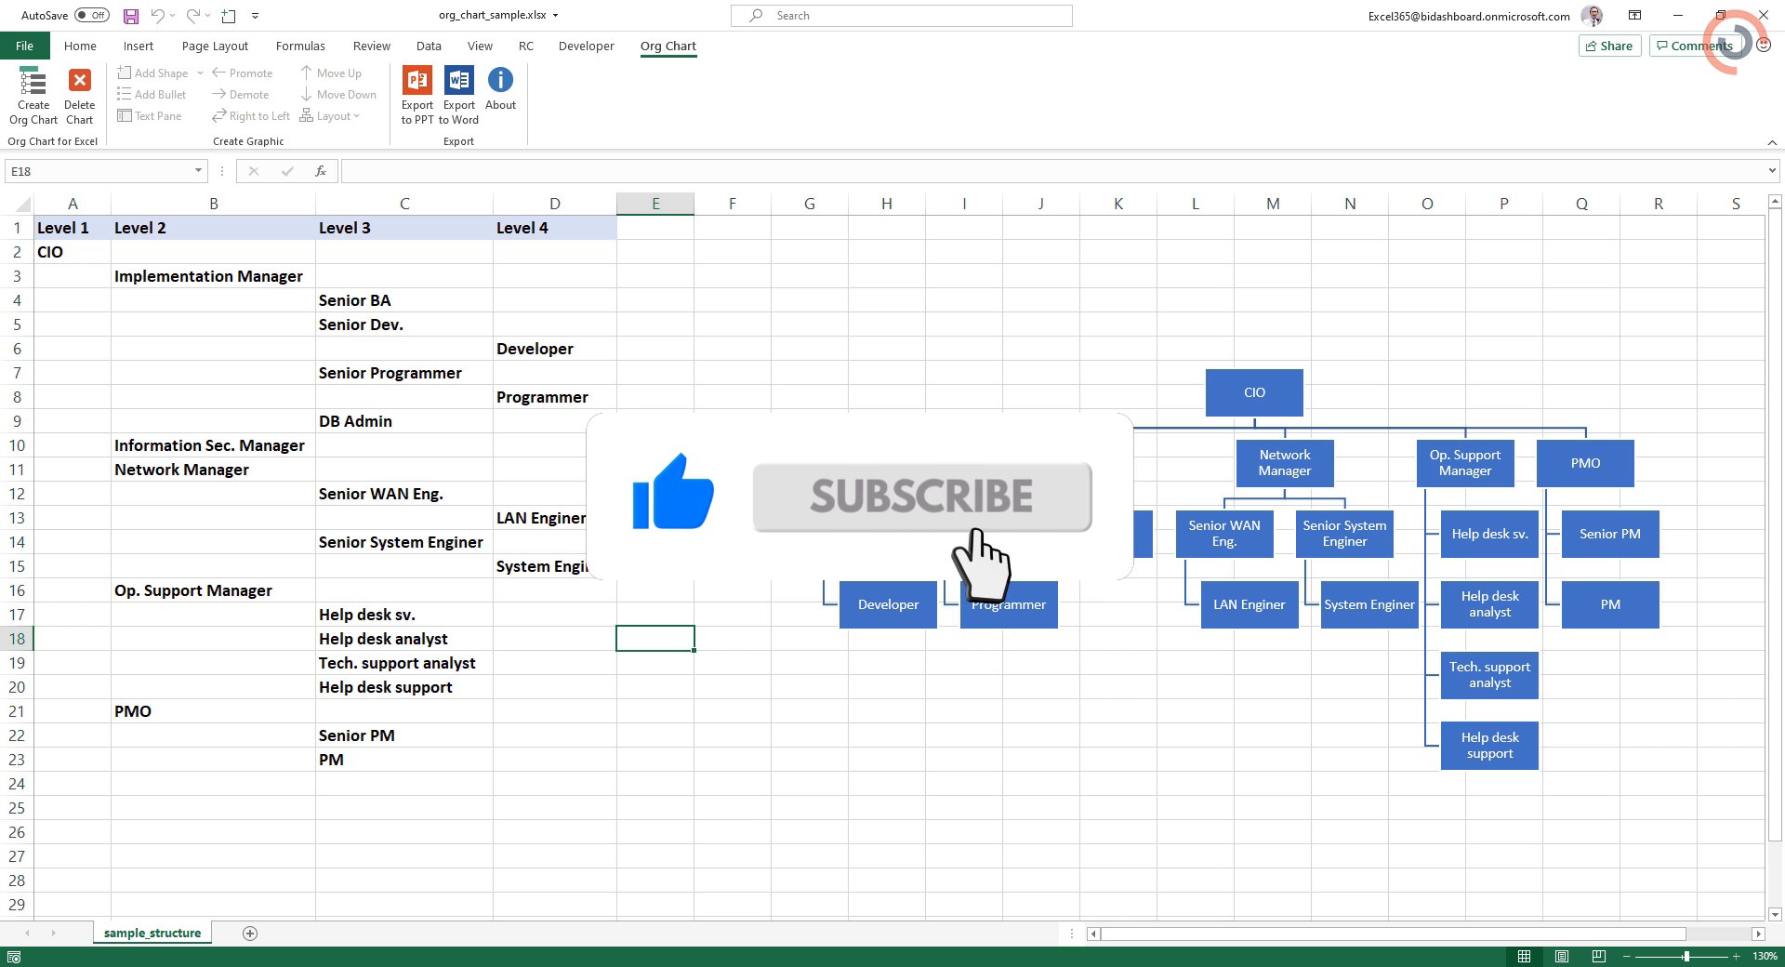
pyautogui.click(919, 495)
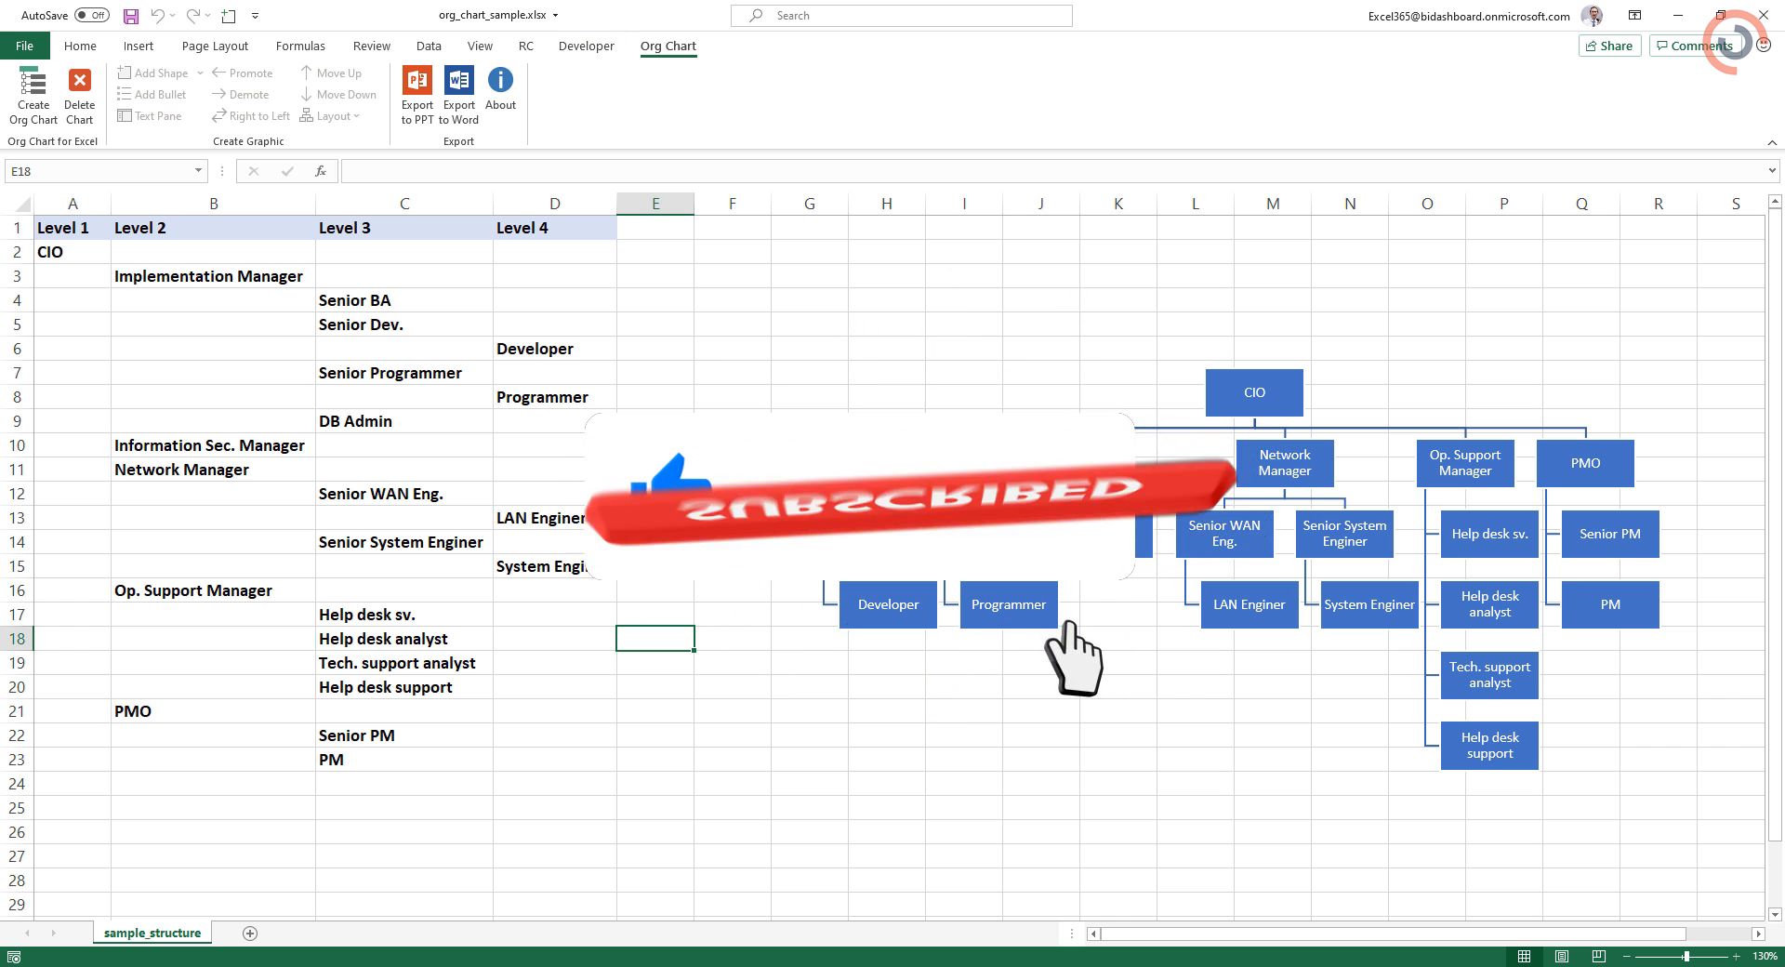